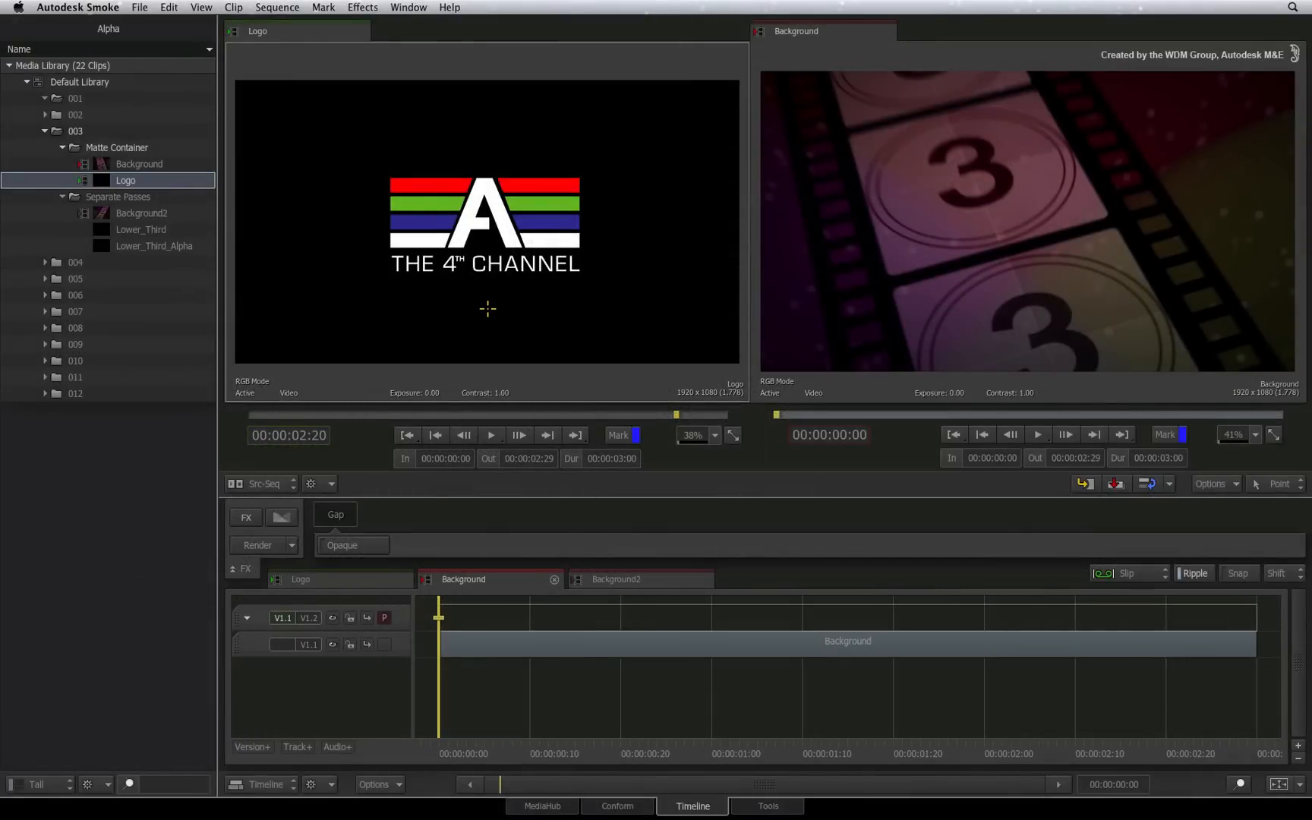
mouse_move(487, 313)
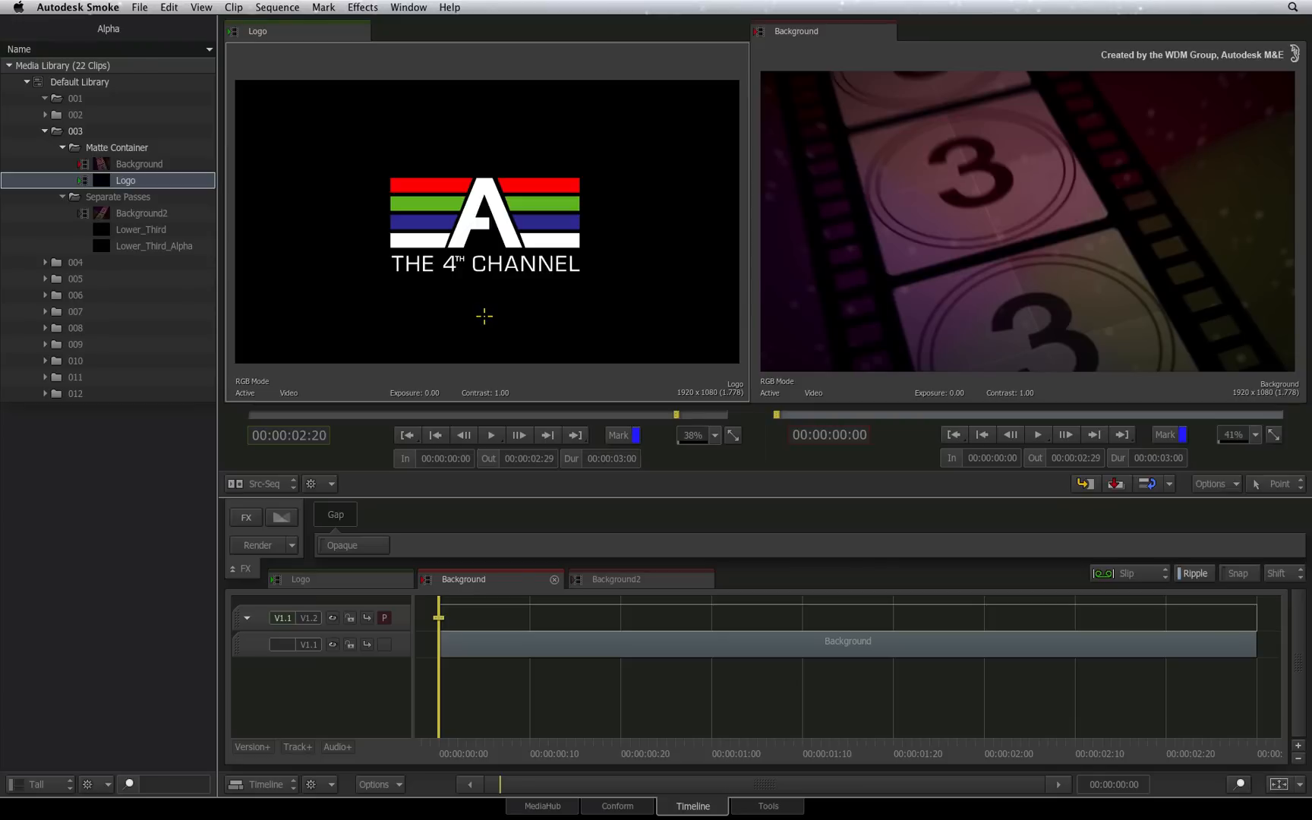
Edit the Logo clip onto V1.1 above Background as a Matte Container
click(1130, 573)
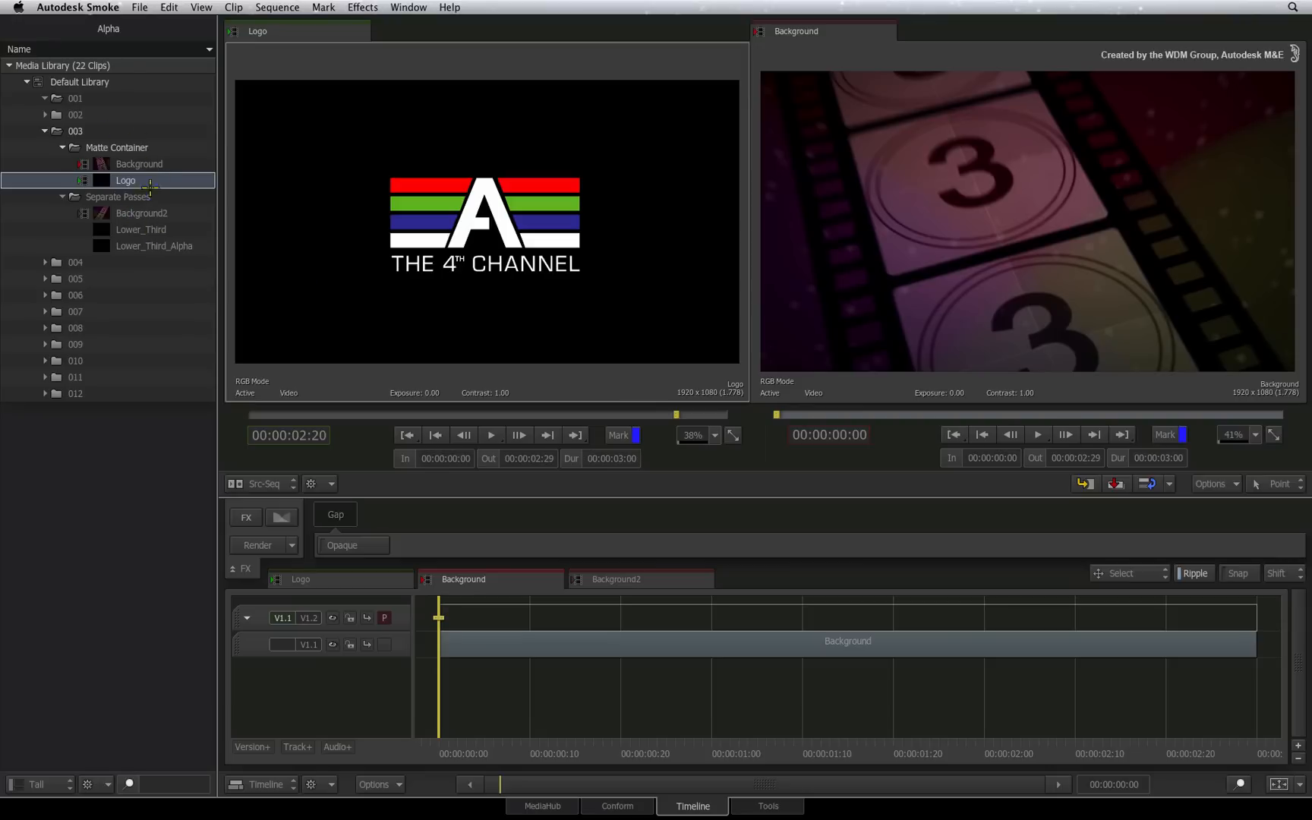
mouse_move(167, 197)
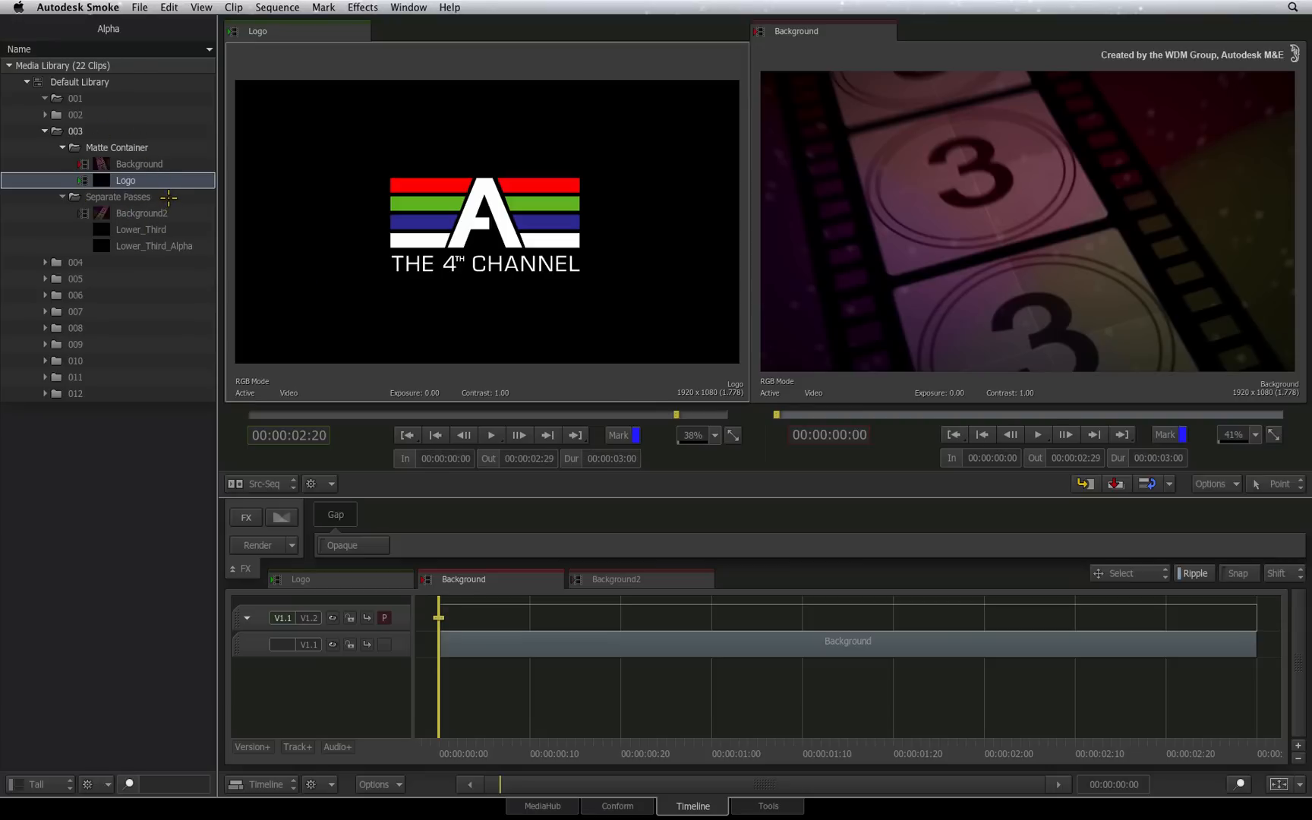
mouse_move(351, 411)
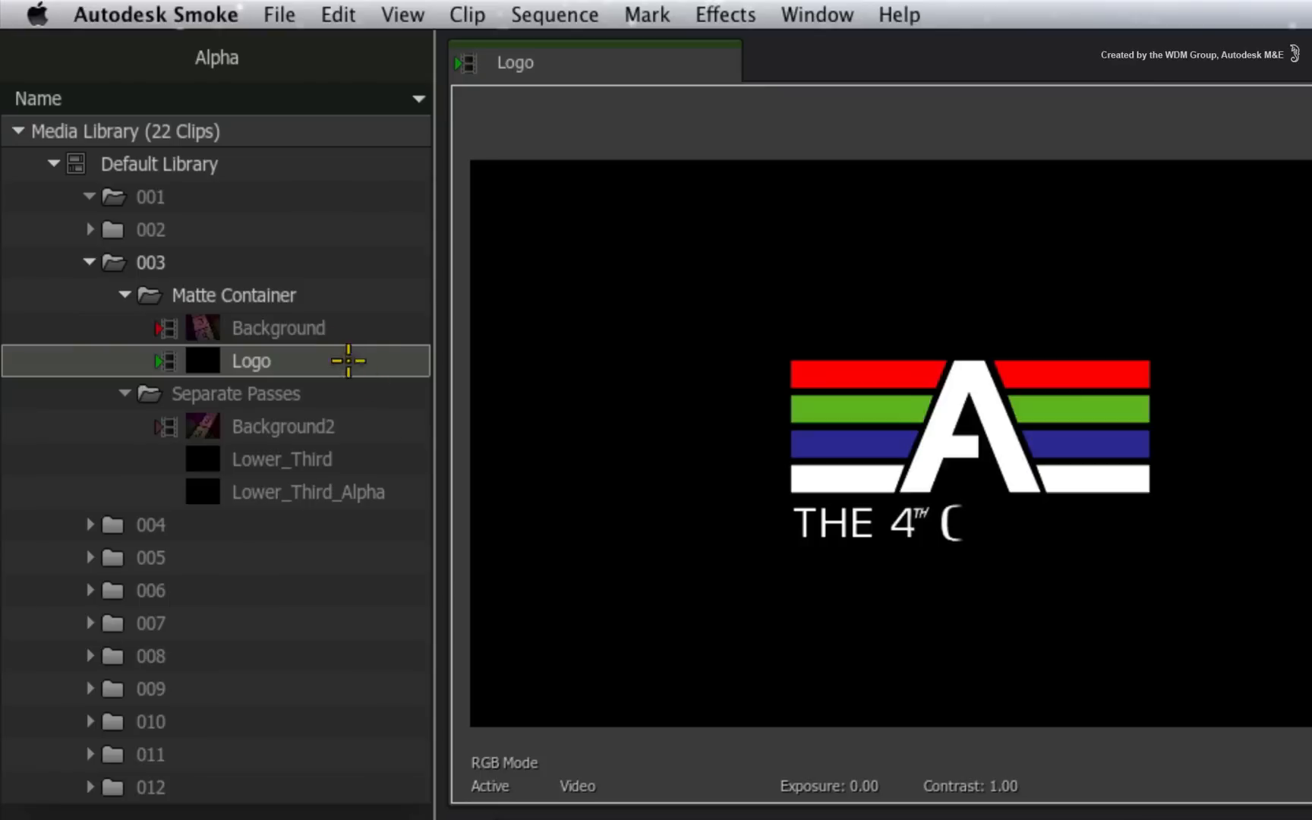
mouse_move(142, 400)
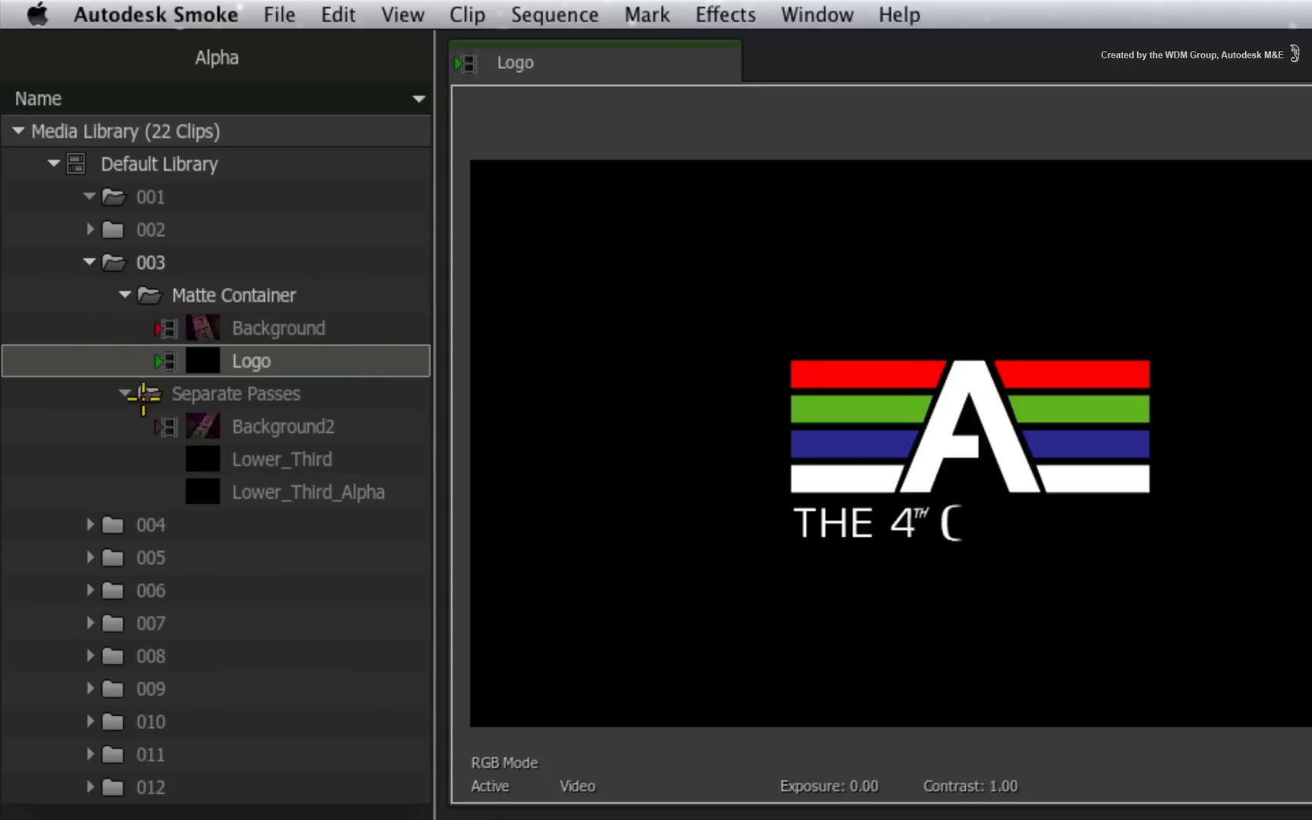
mouse_move(498, 375)
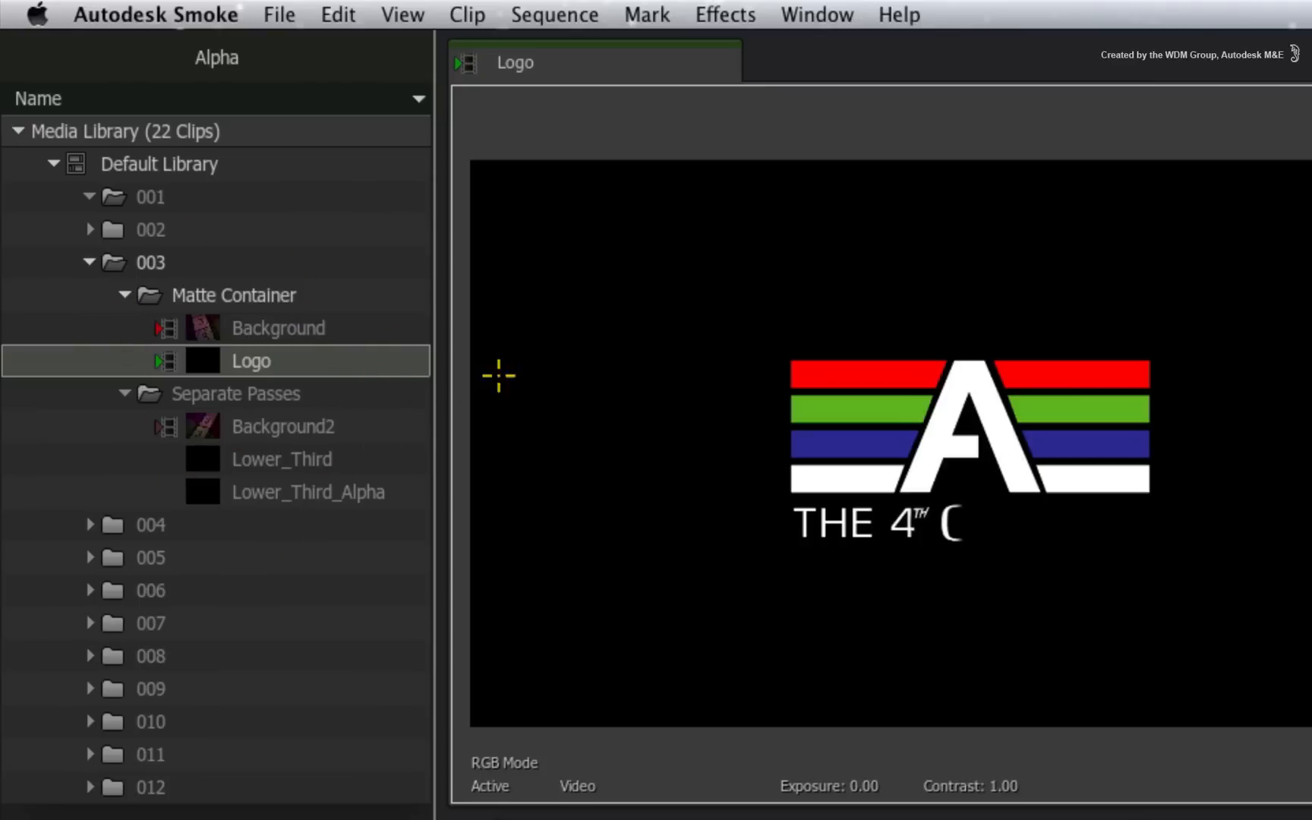
mouse_move(563, 415)
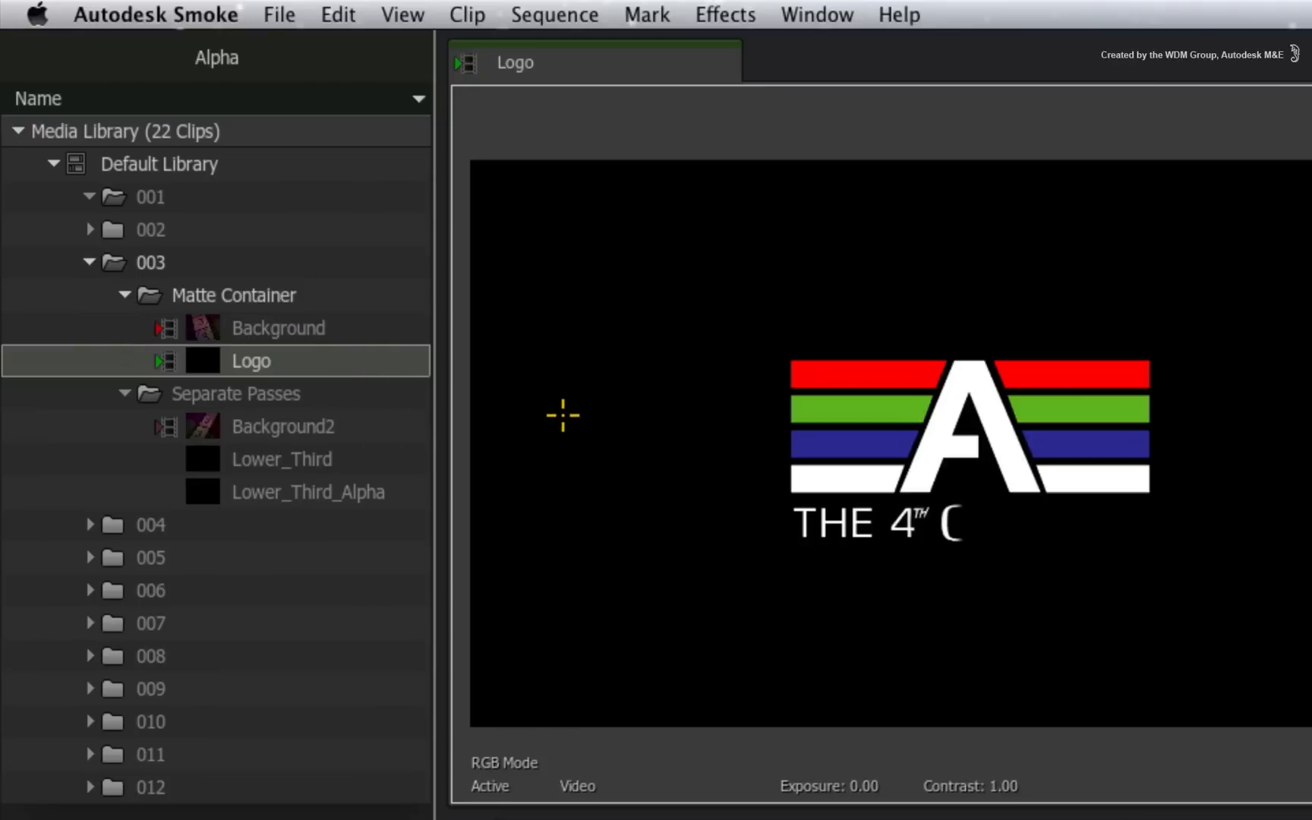
click(691, 805)
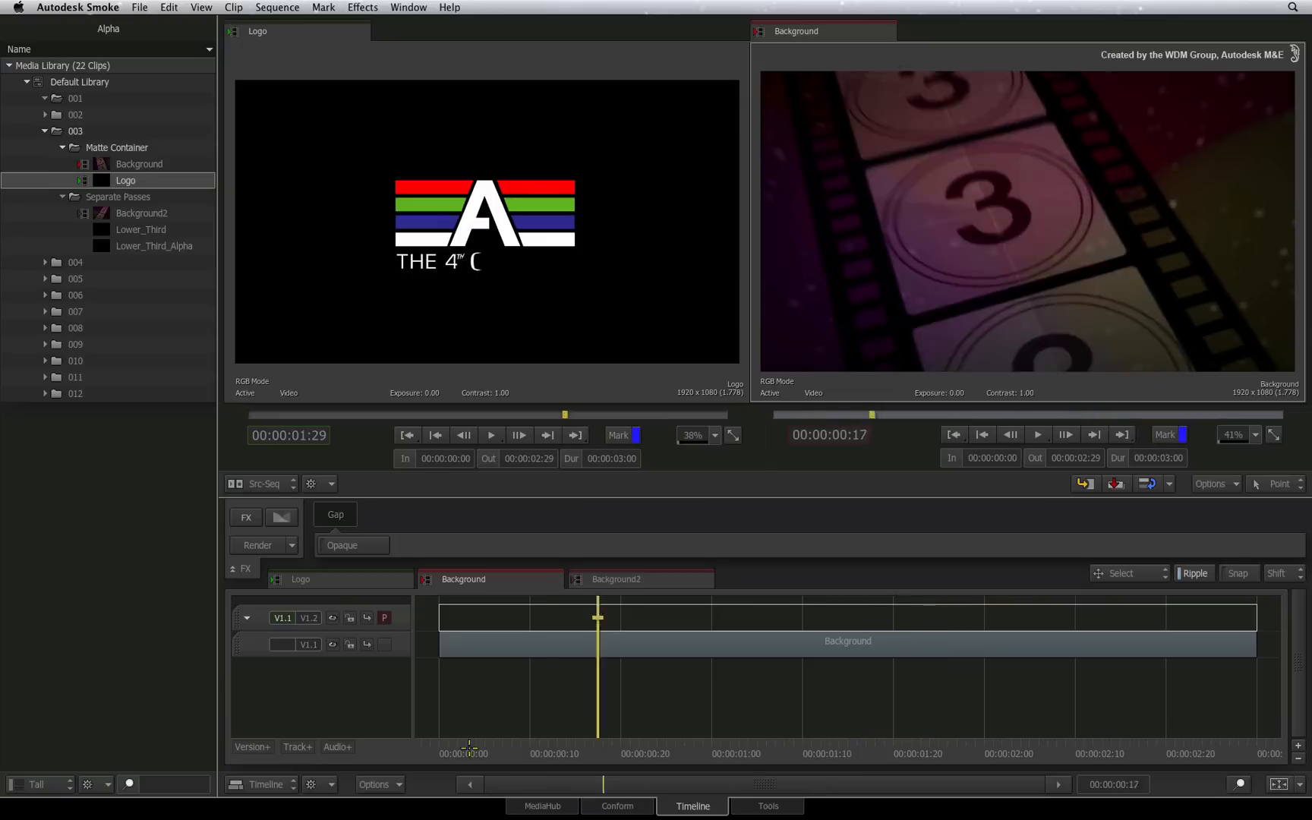
click(980, 434)
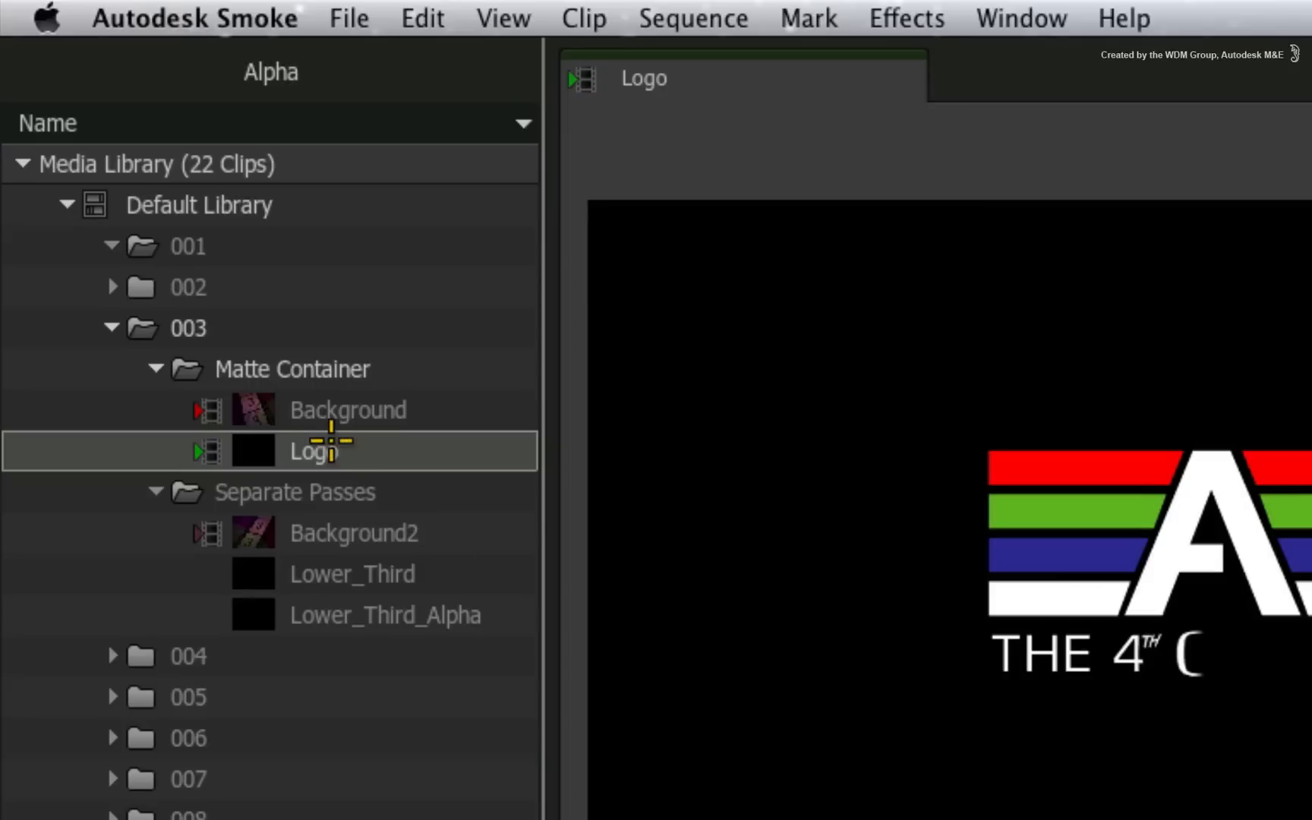
double_click(310, 451)
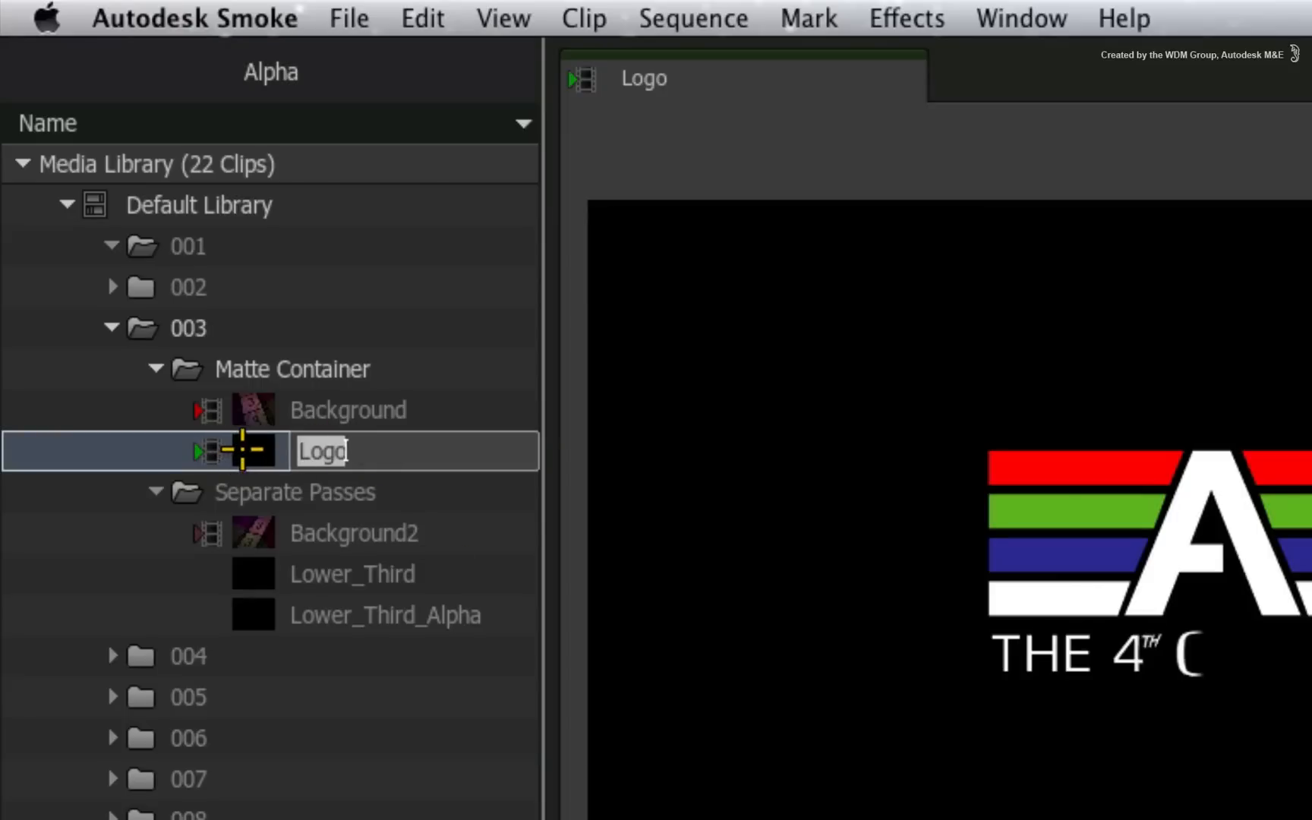
key(Return)
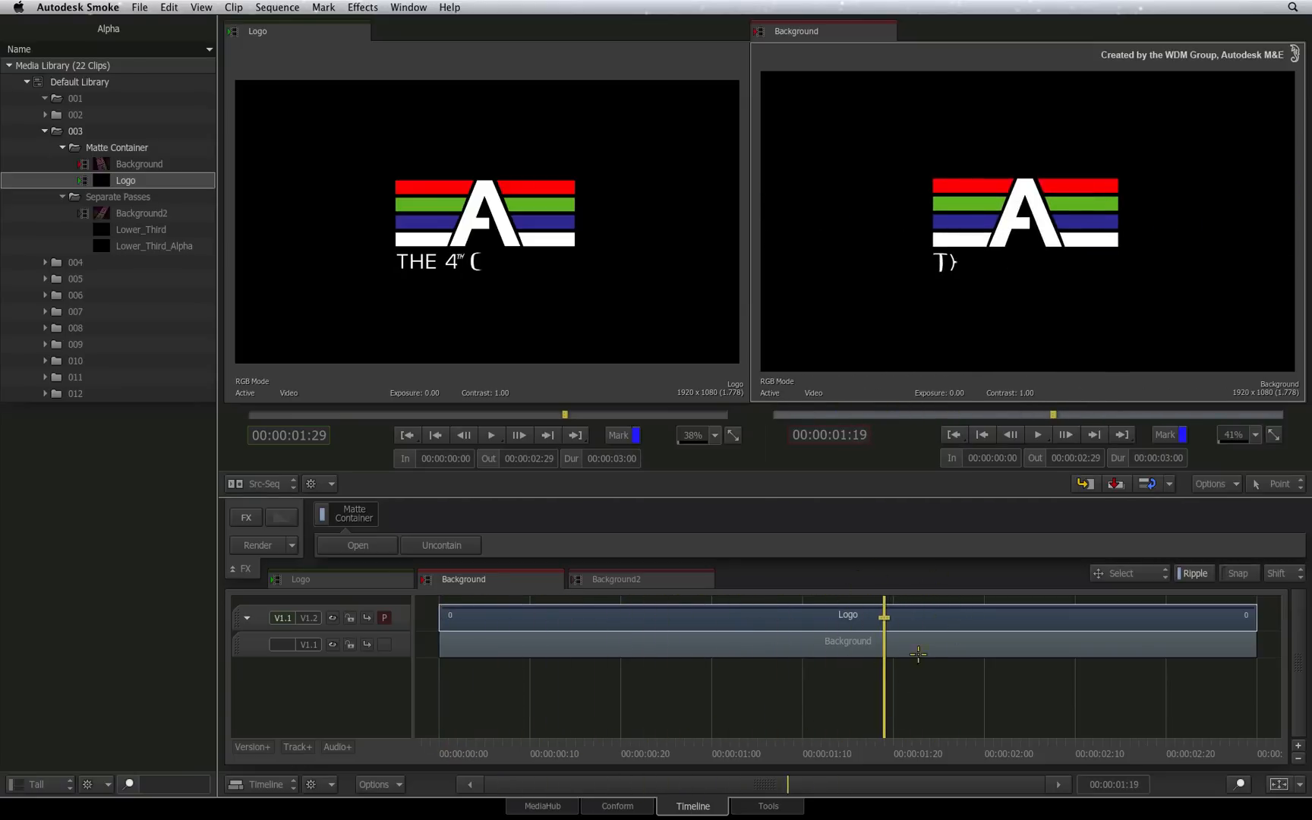
mouse_move(883, 622)
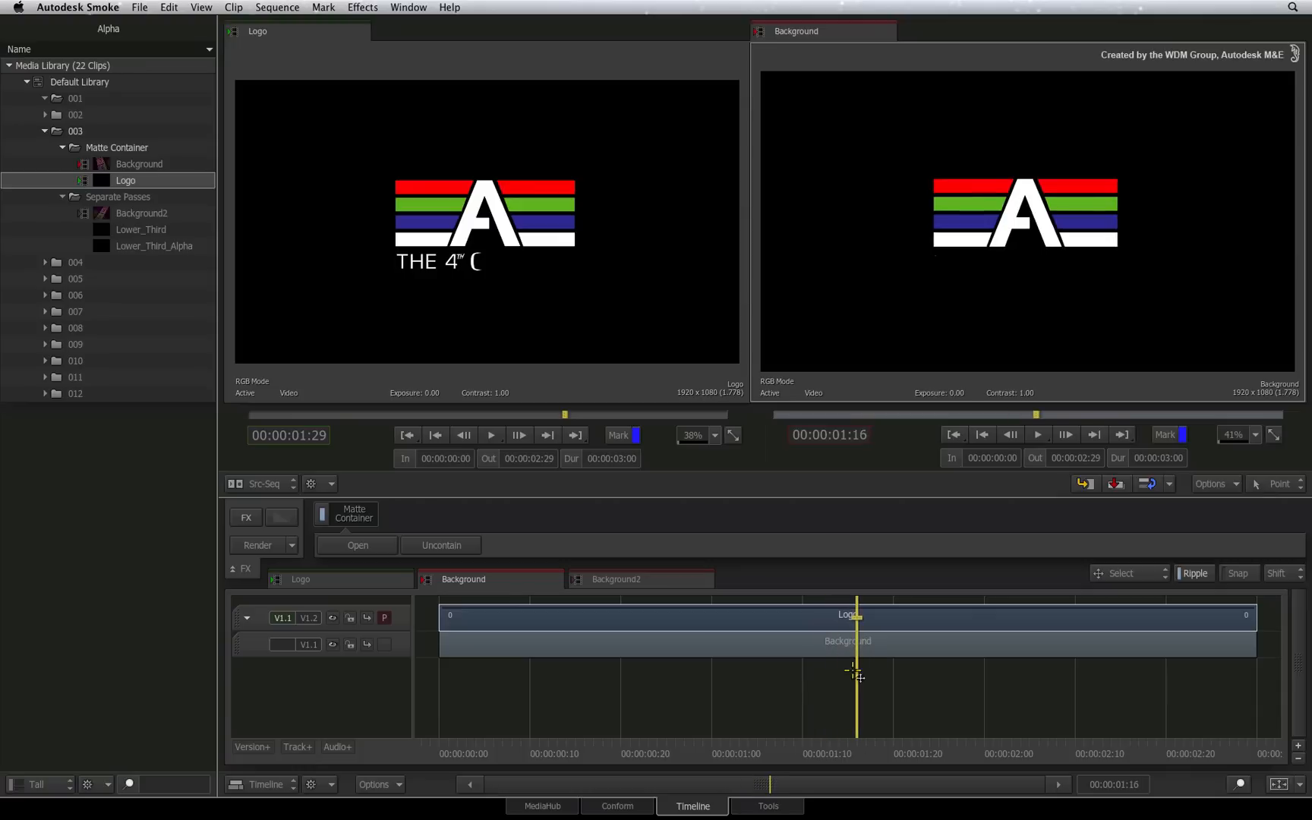
mouse_move(874, 664)
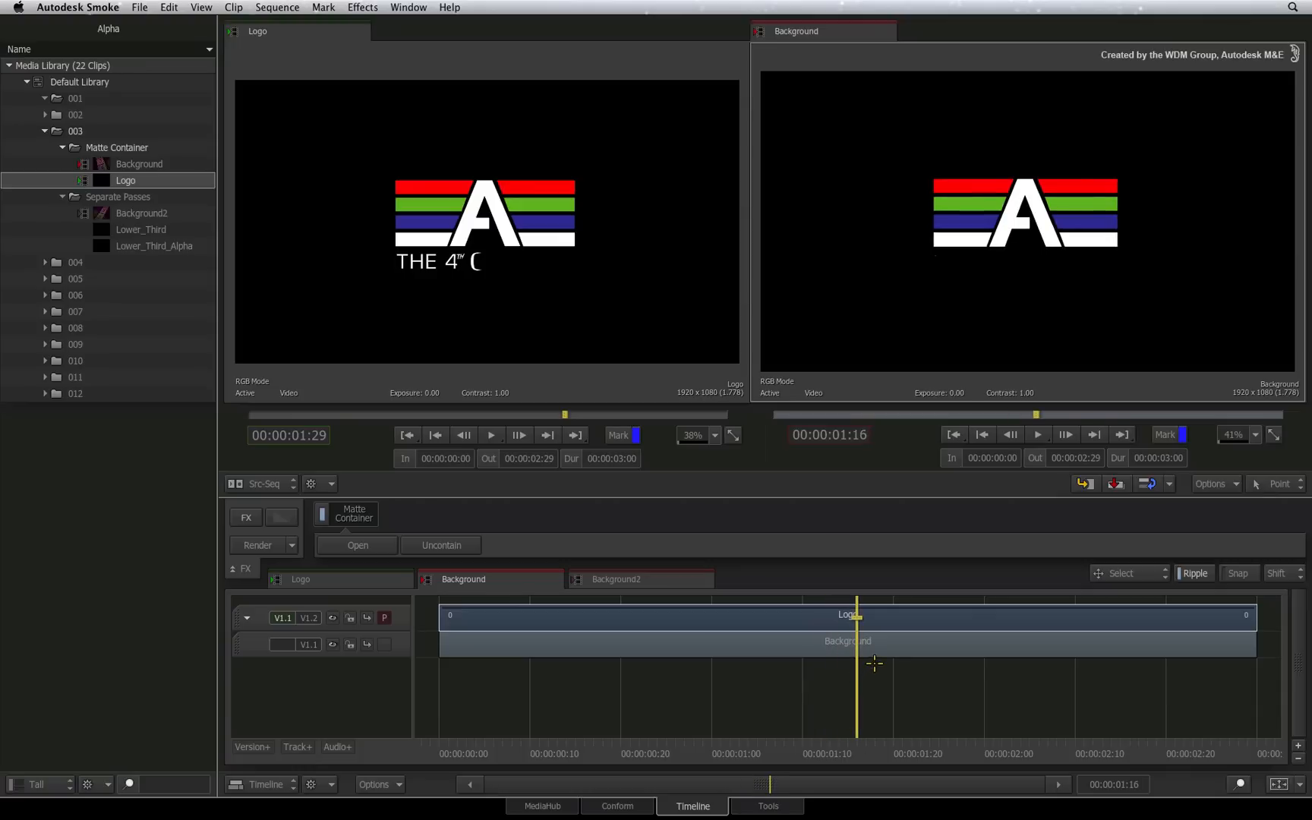
mouse_move(889, 622)
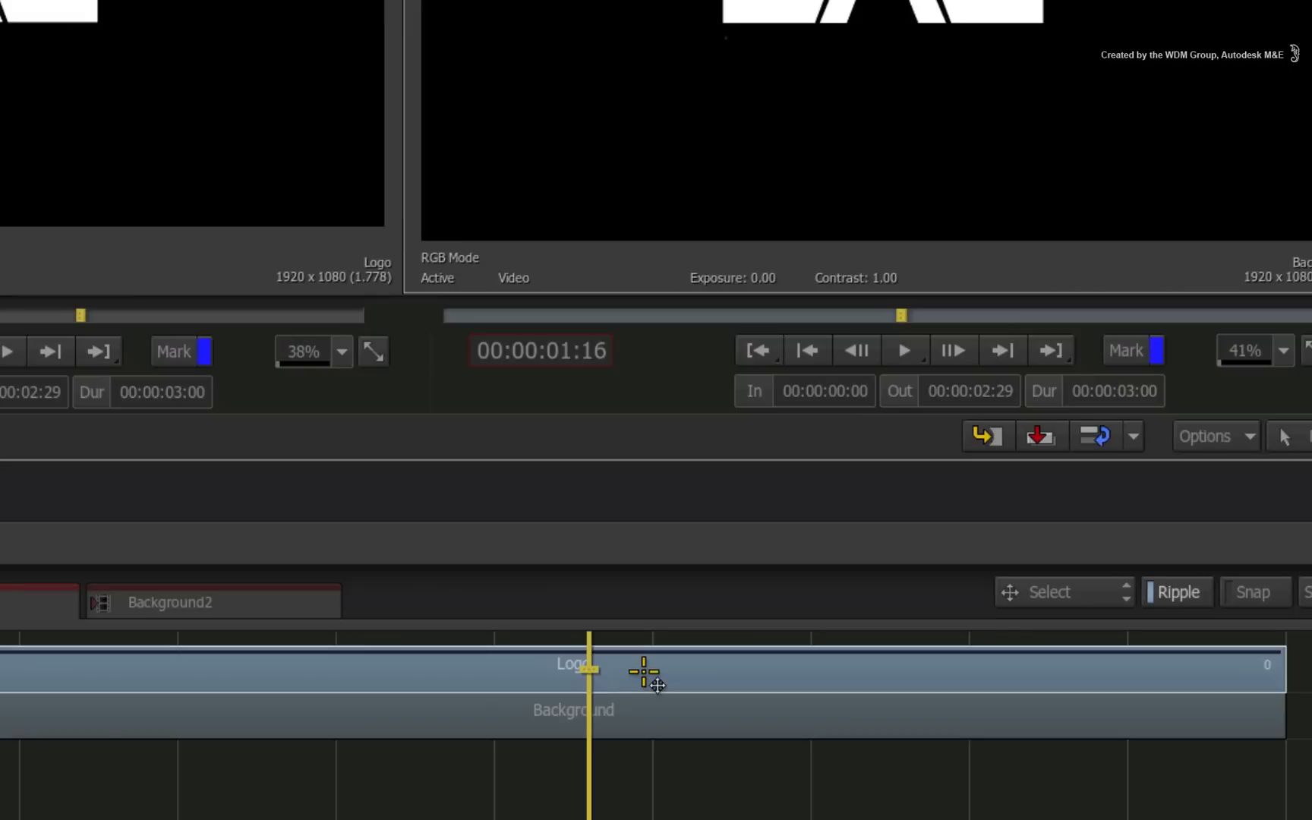
Apply an Axis effect to the Logo segment, keying the logo over the countdown footage
right_click(651, 672)
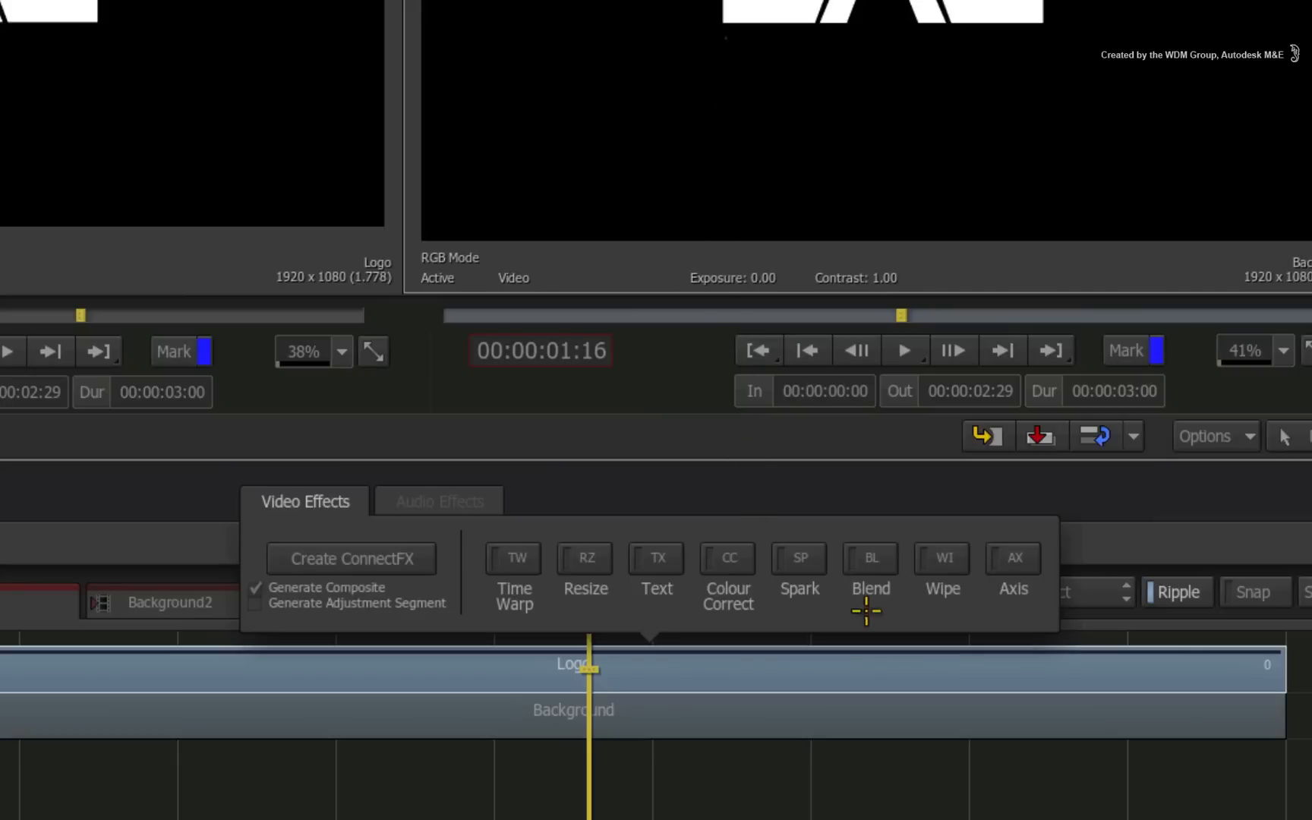
mouse_move(1014, 569)
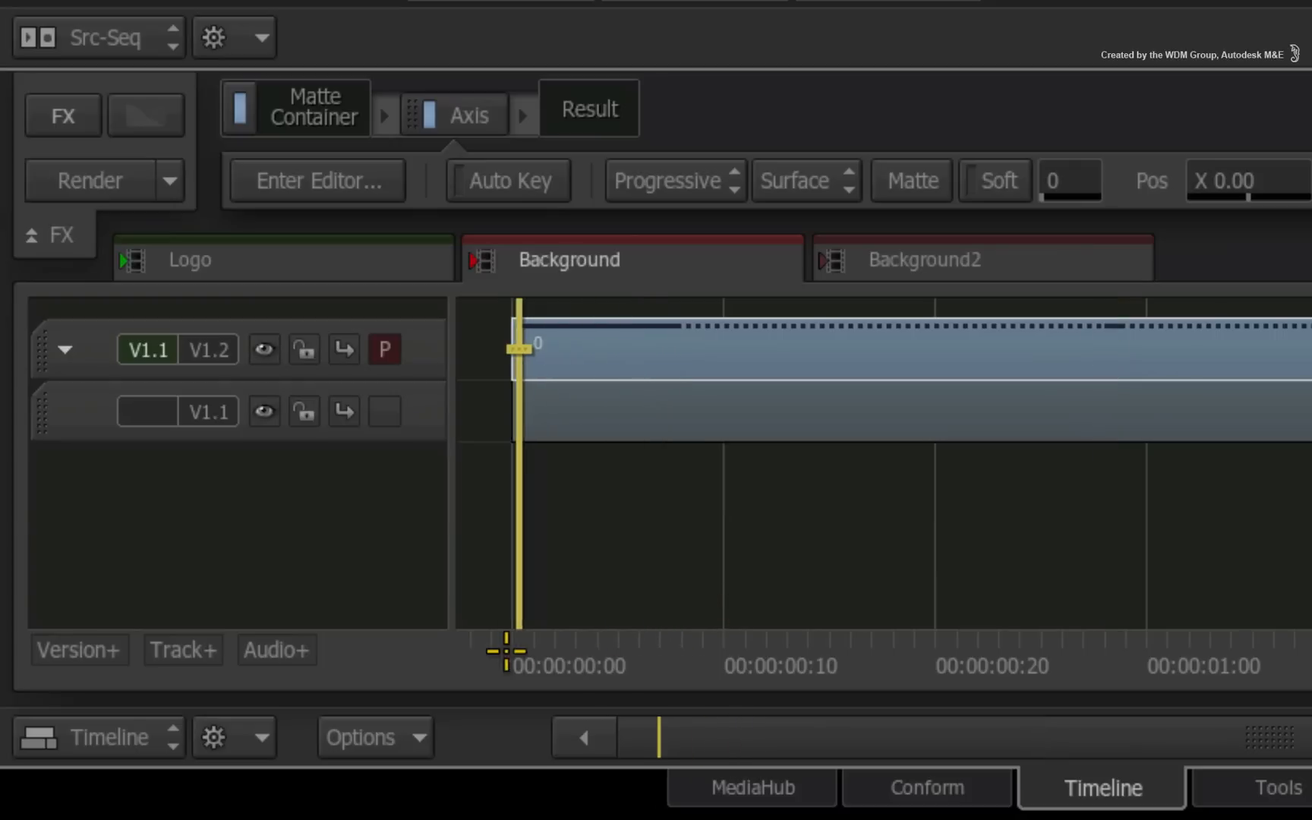
key(cmd+t)
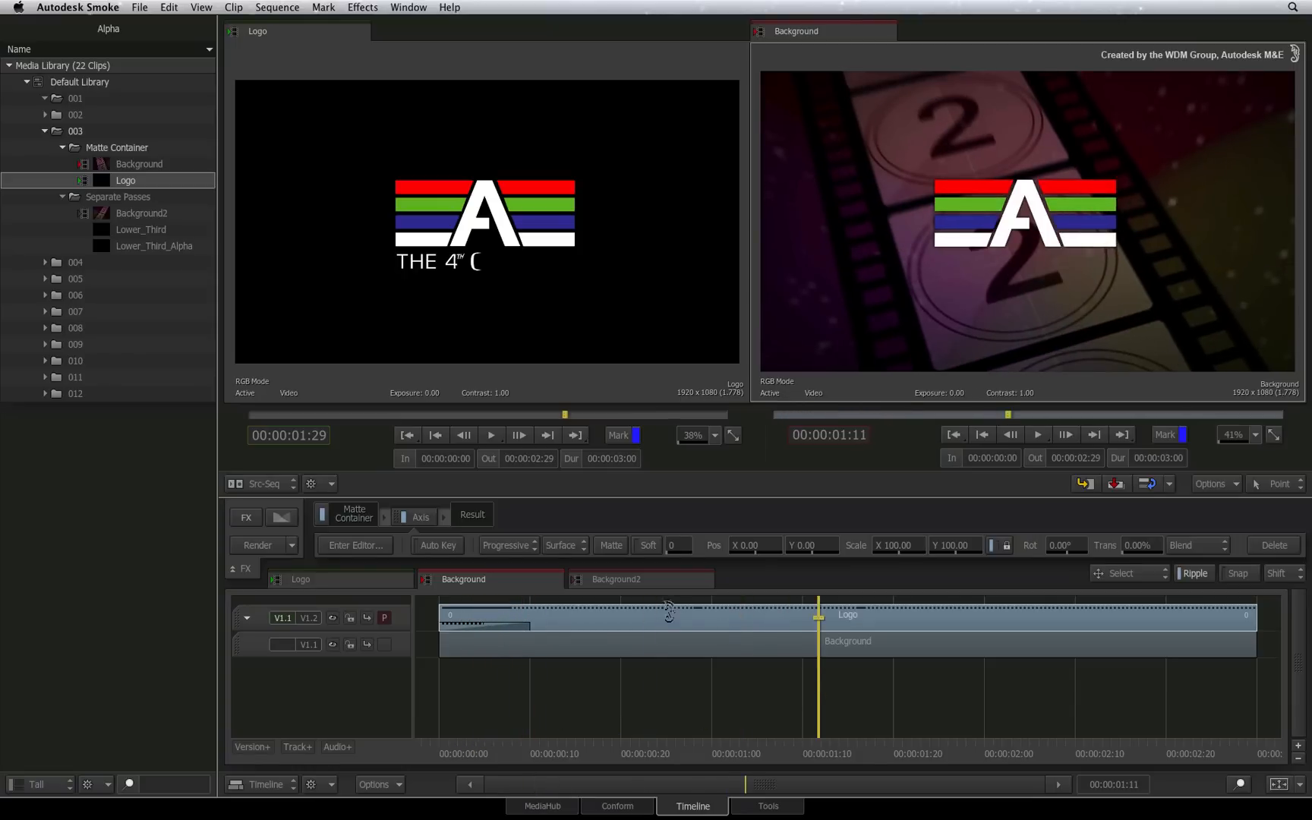
Preview Lower_Third and its Lower_Third_Alpha matte from Separate Passes, then show Background2
click(615, 580)
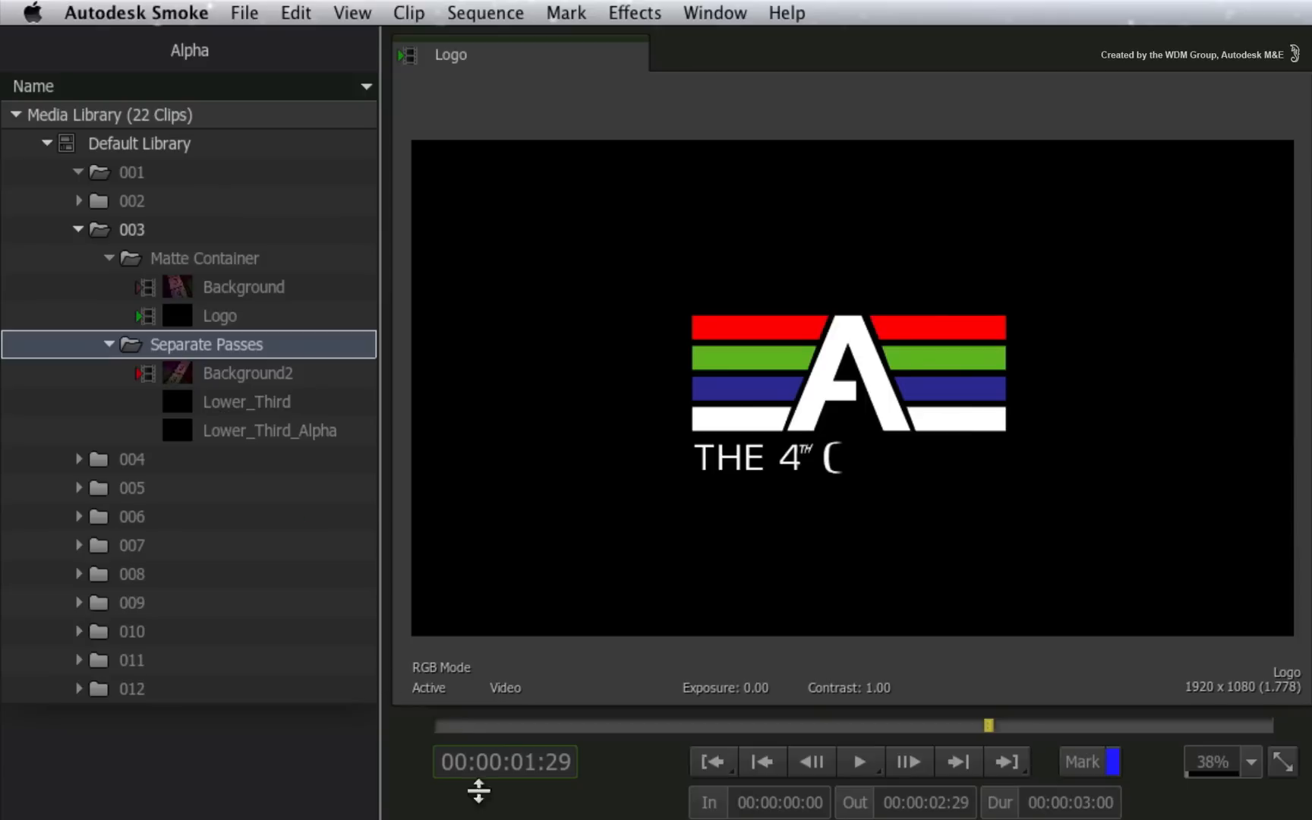
click(246, 401)
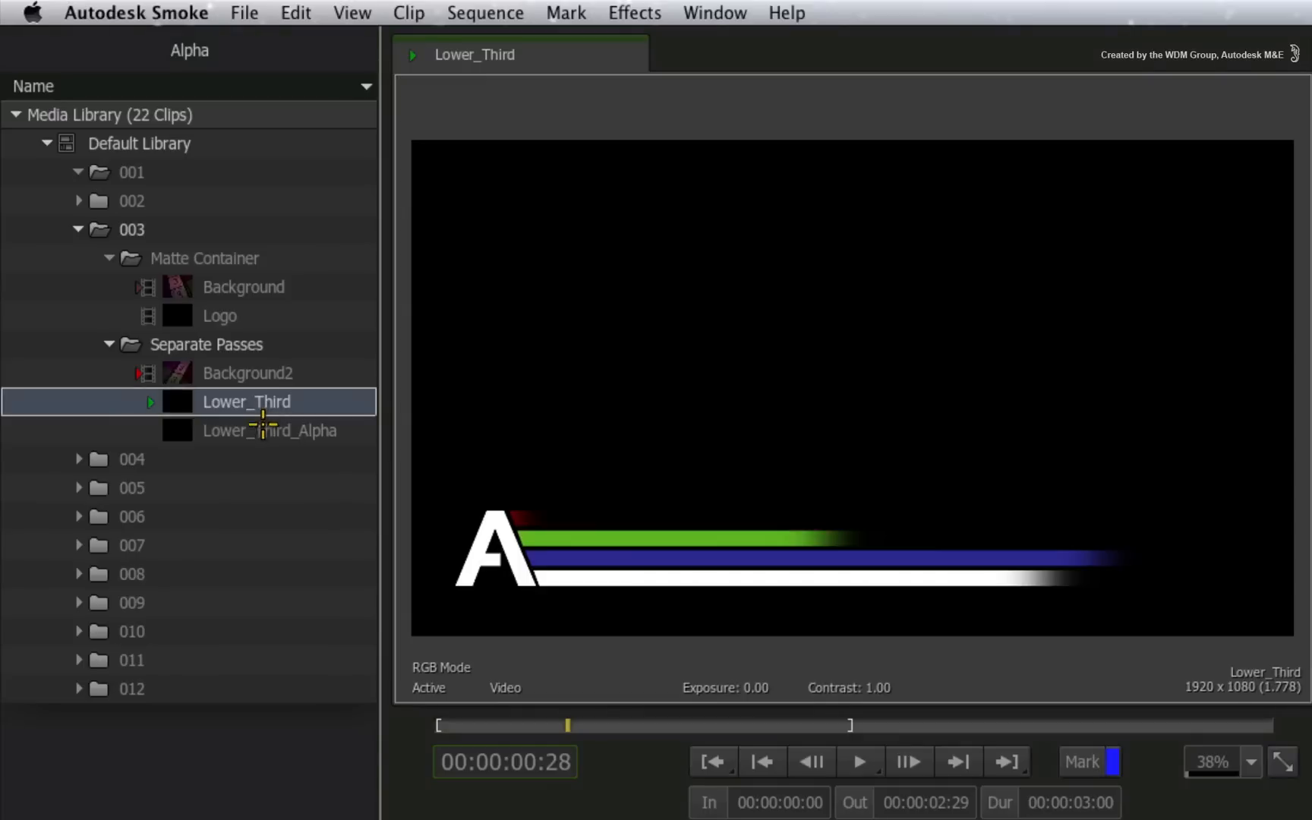
click(270, 430)
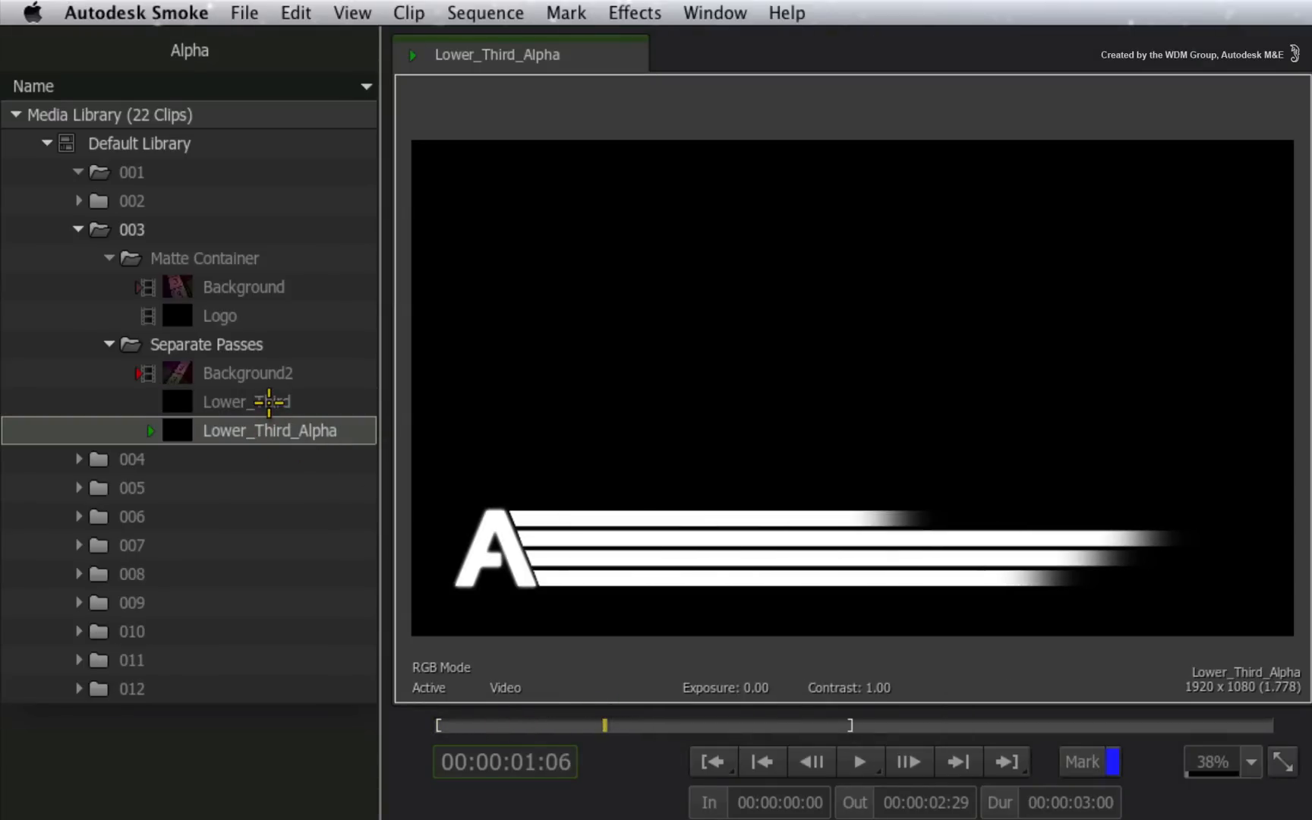
click(691, 806)
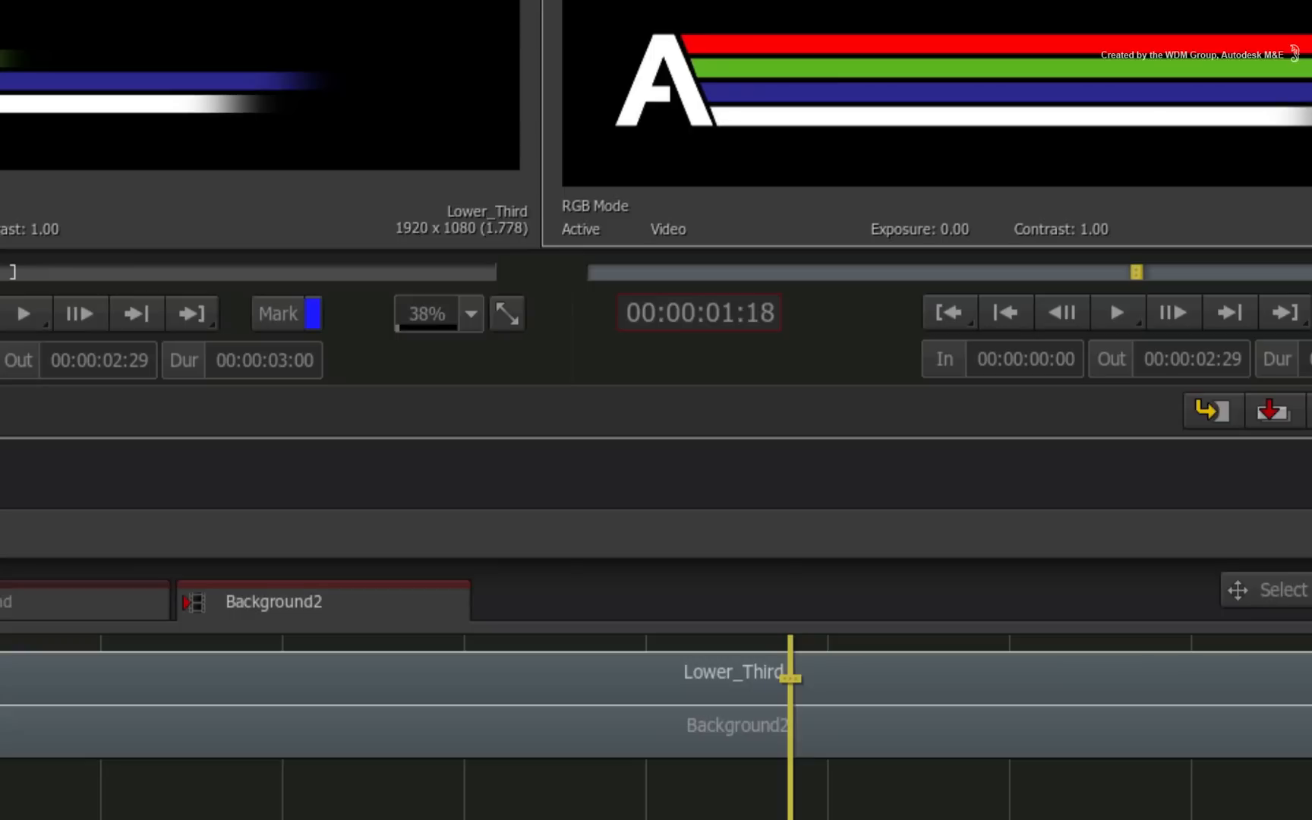
Add an Axis effect to the Lower_Third segment and load Lower_Third_Alpha as source
right_click(690, 661)
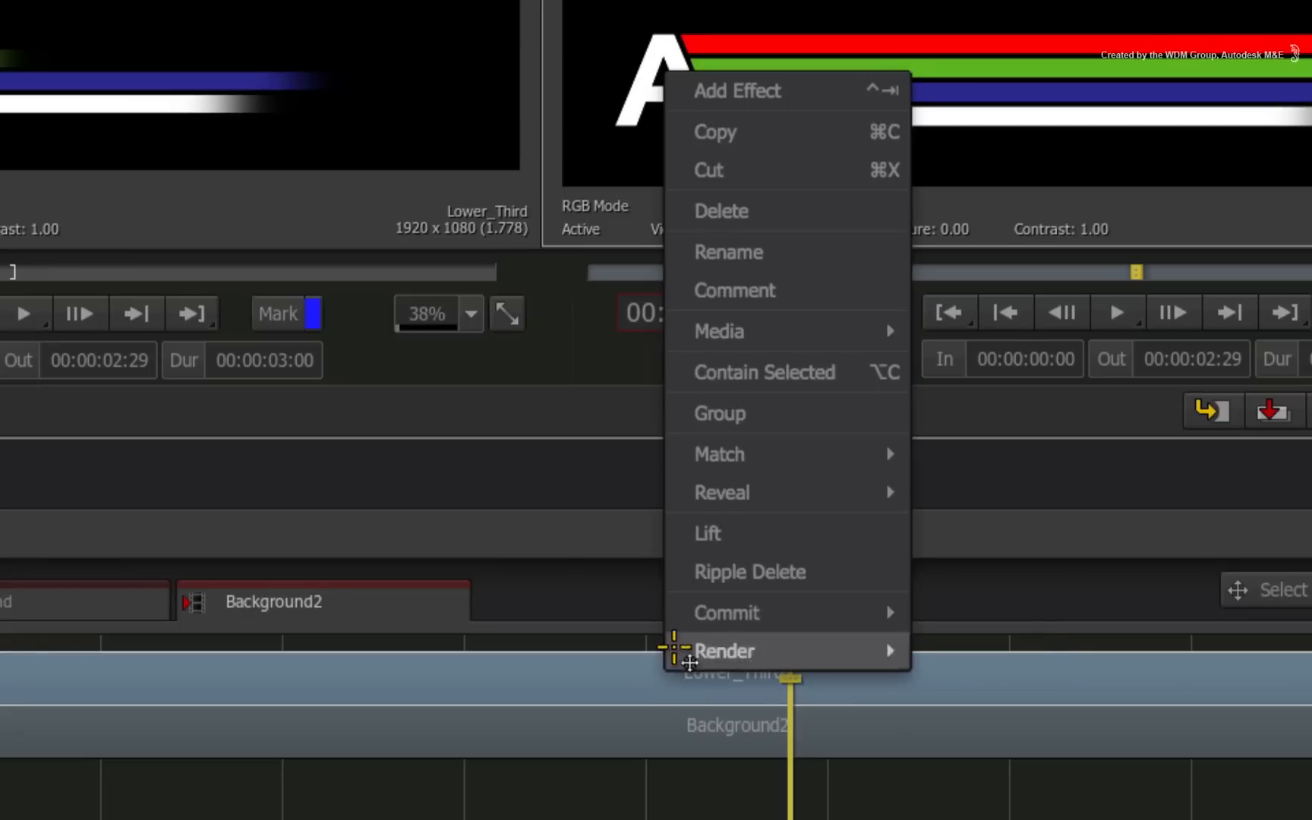
mouse_move(830, 91)
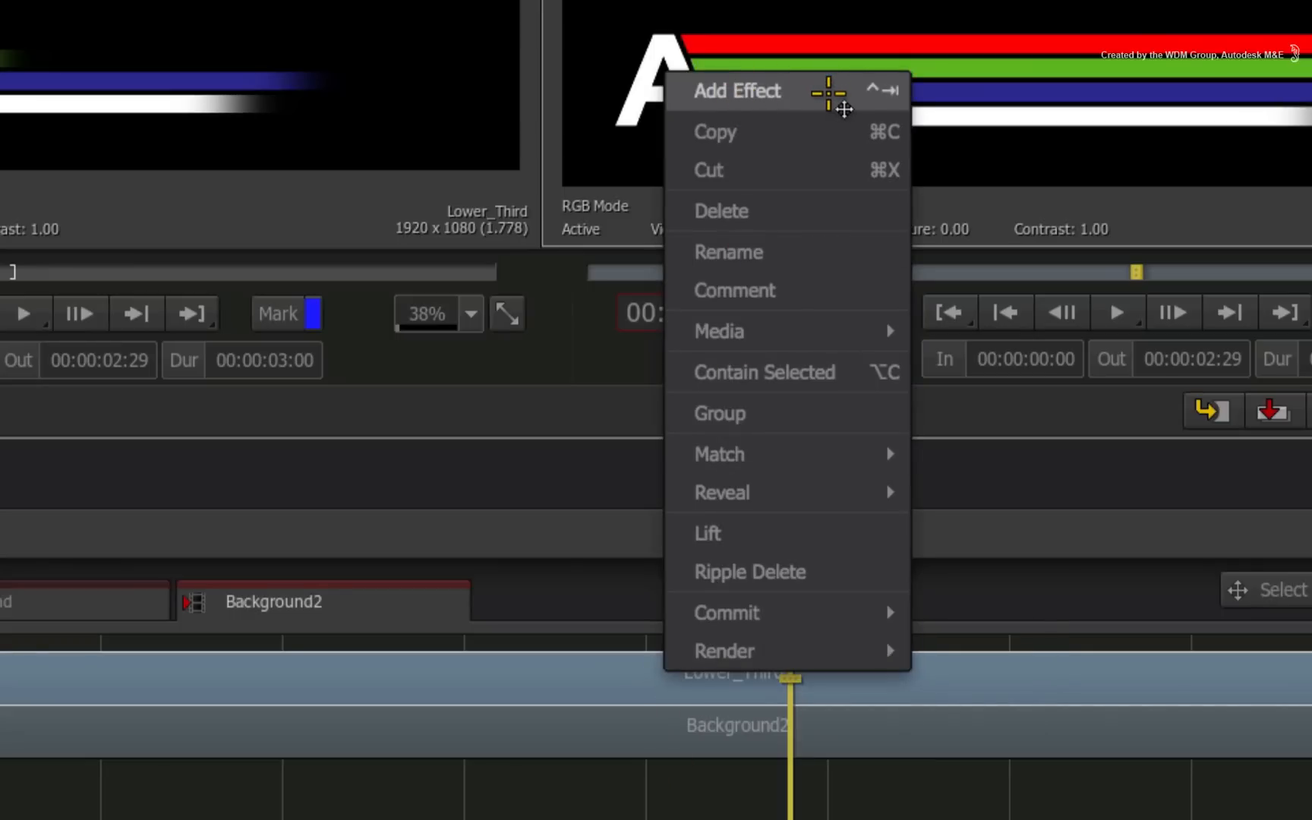
click(735, 91)
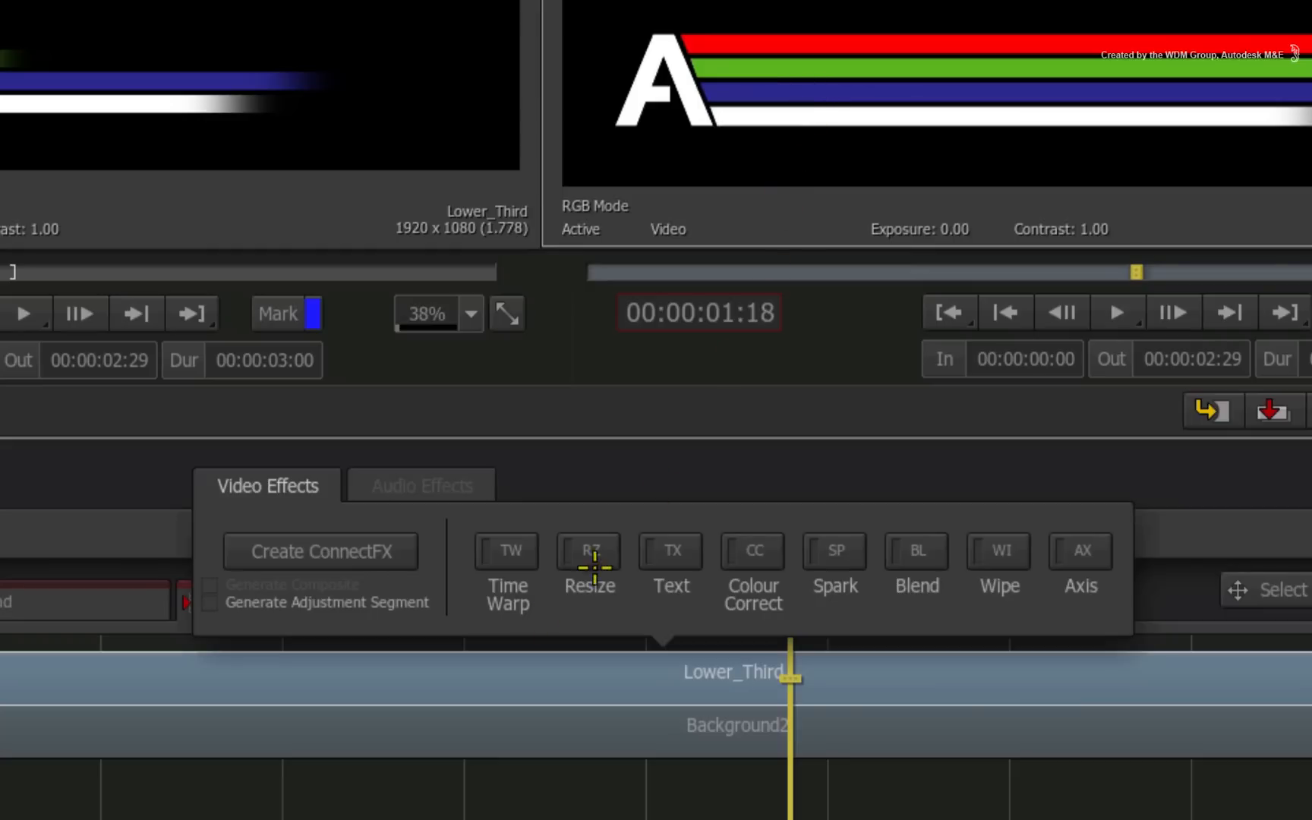
mouse_move(1080, 550)
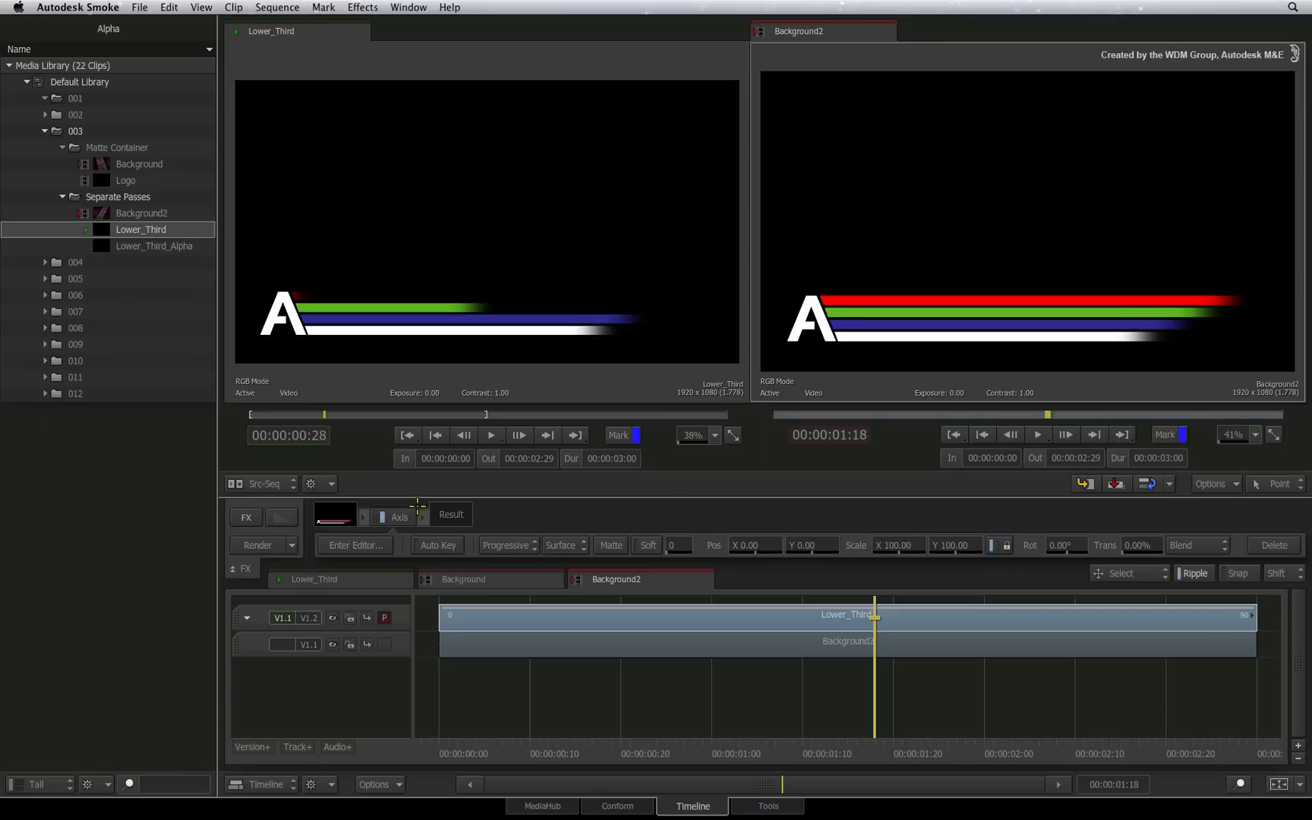
mouse_move(395, 546)
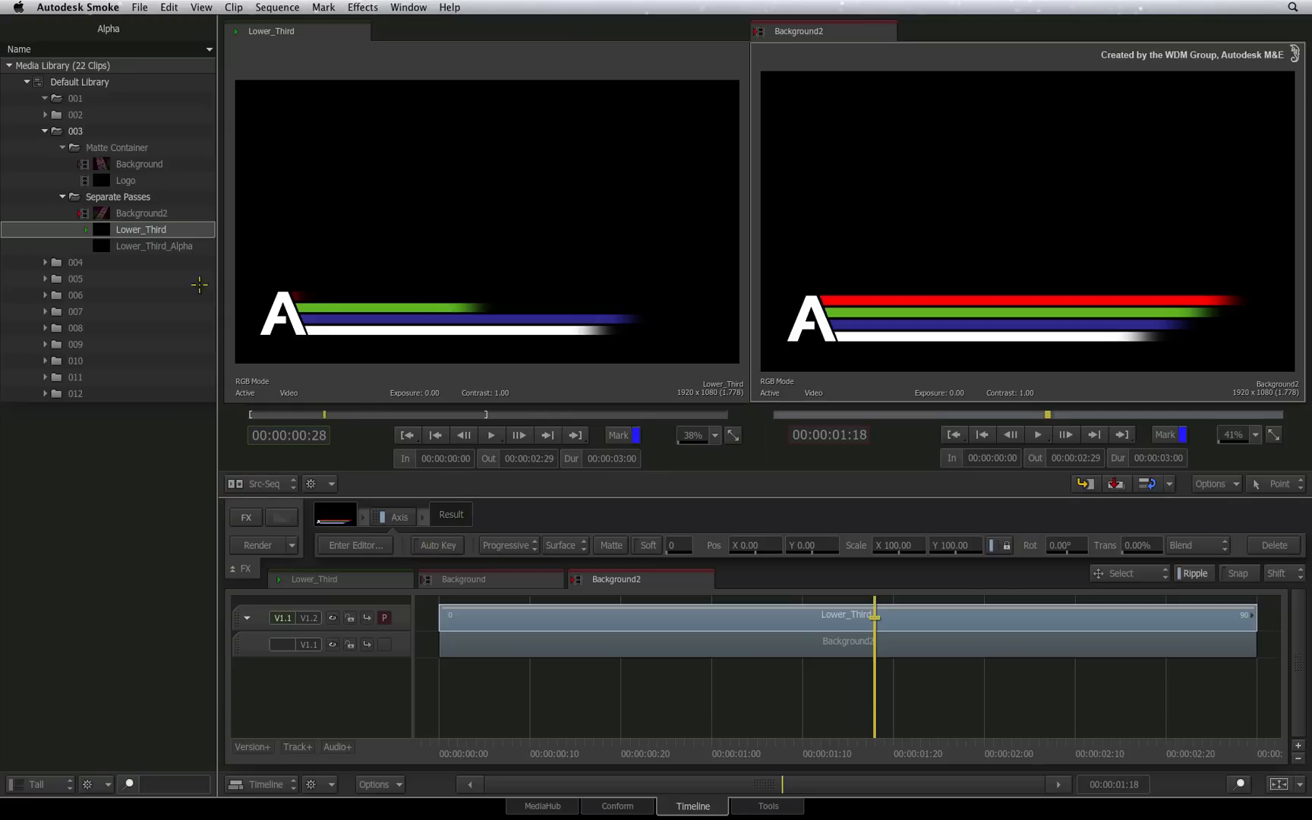
click(153, 245)
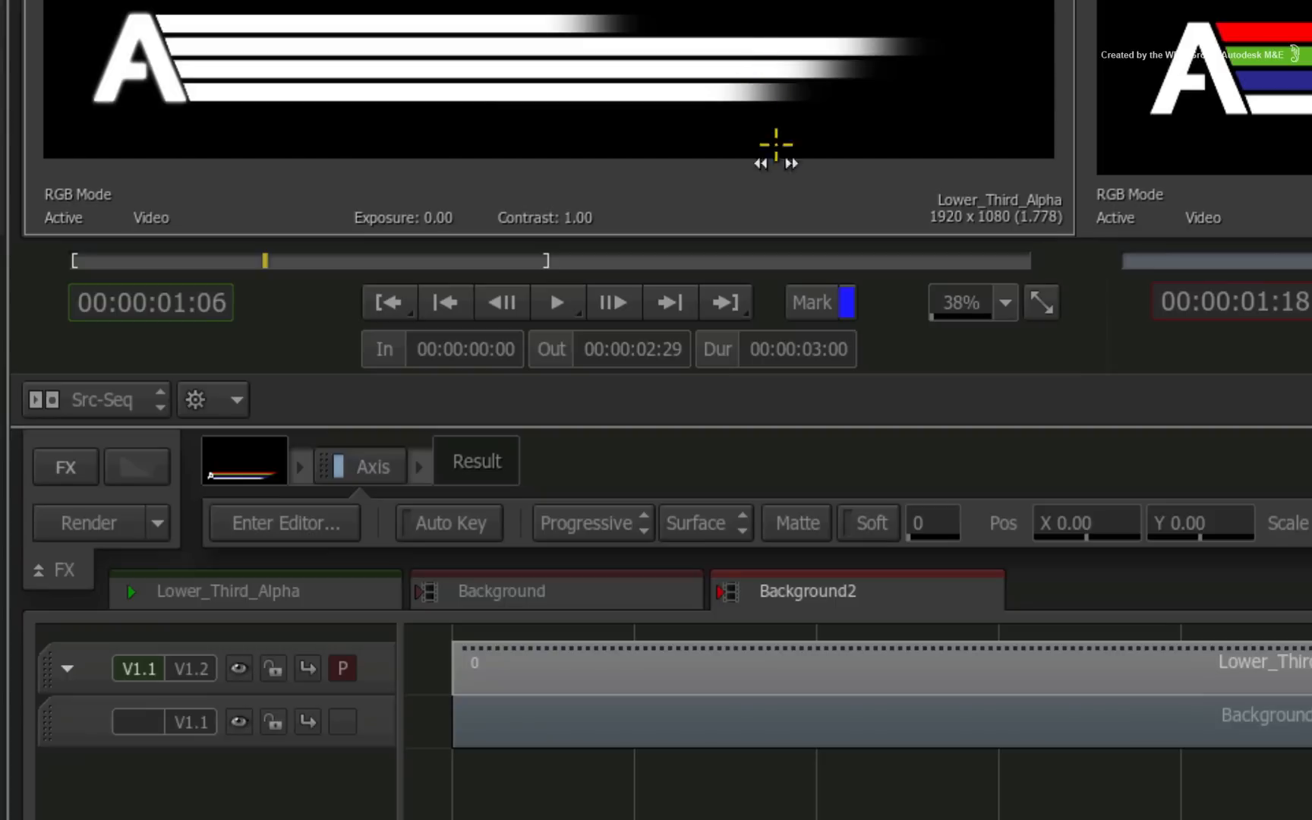
mouse_move(787, 470)
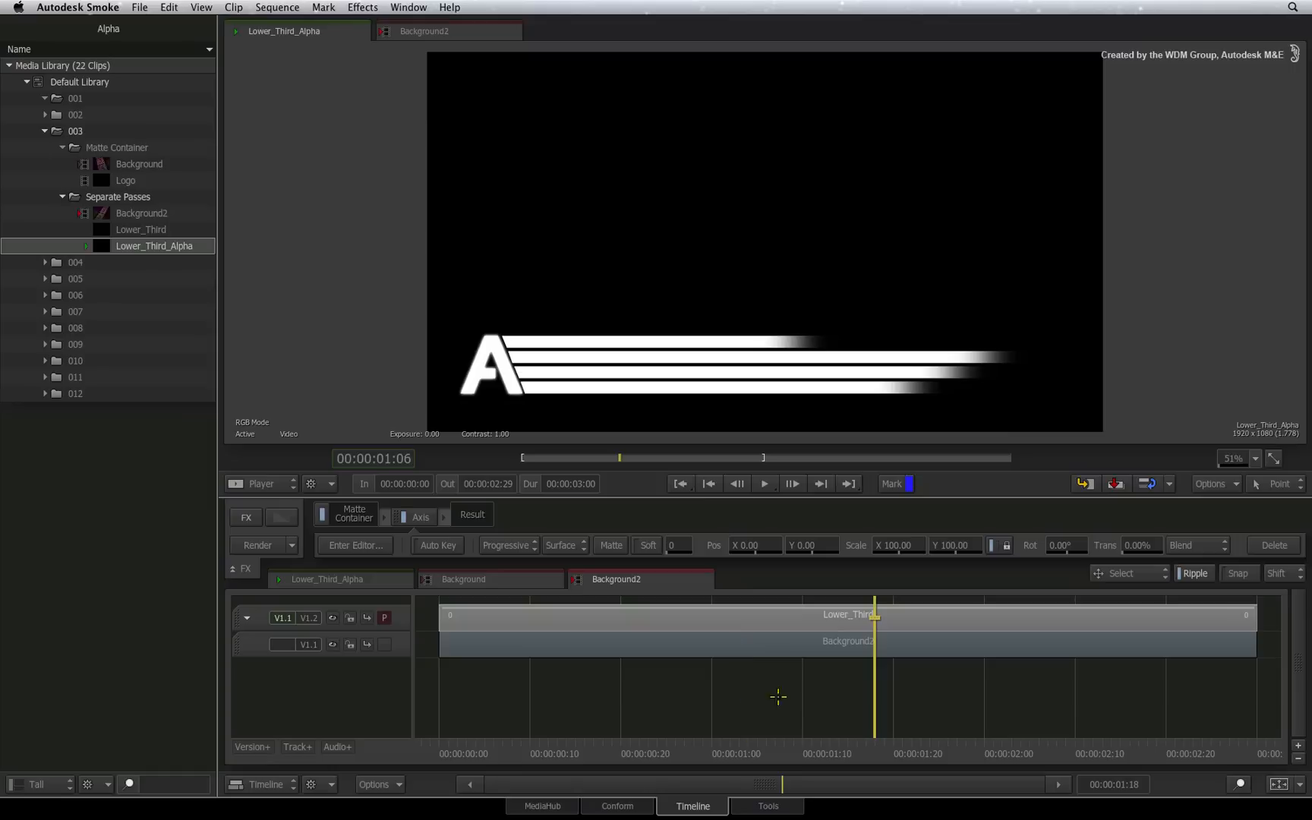
Attach Lower_Third_Alpha as the Matte Container ahead of Axis on Lower_Third
click(425, 31)
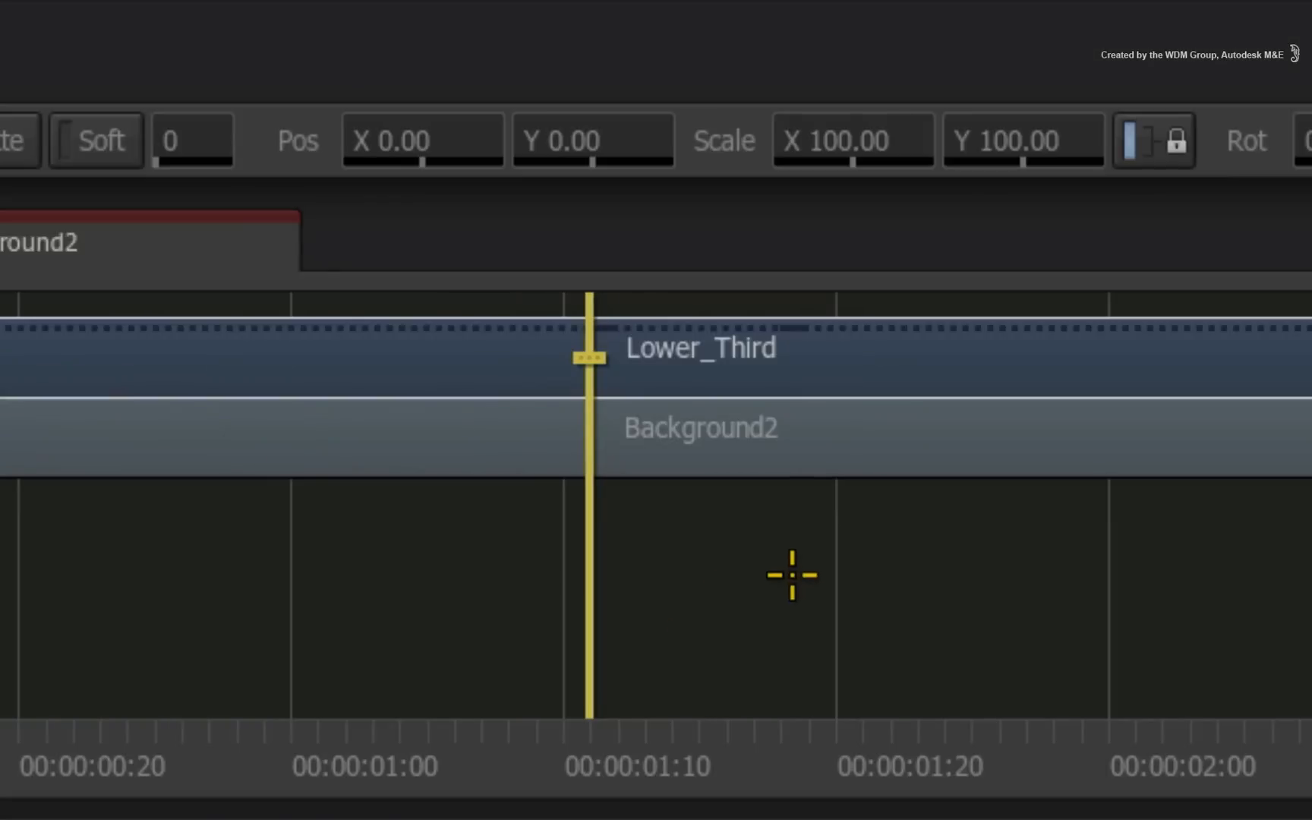
mouse_move(855, 343)
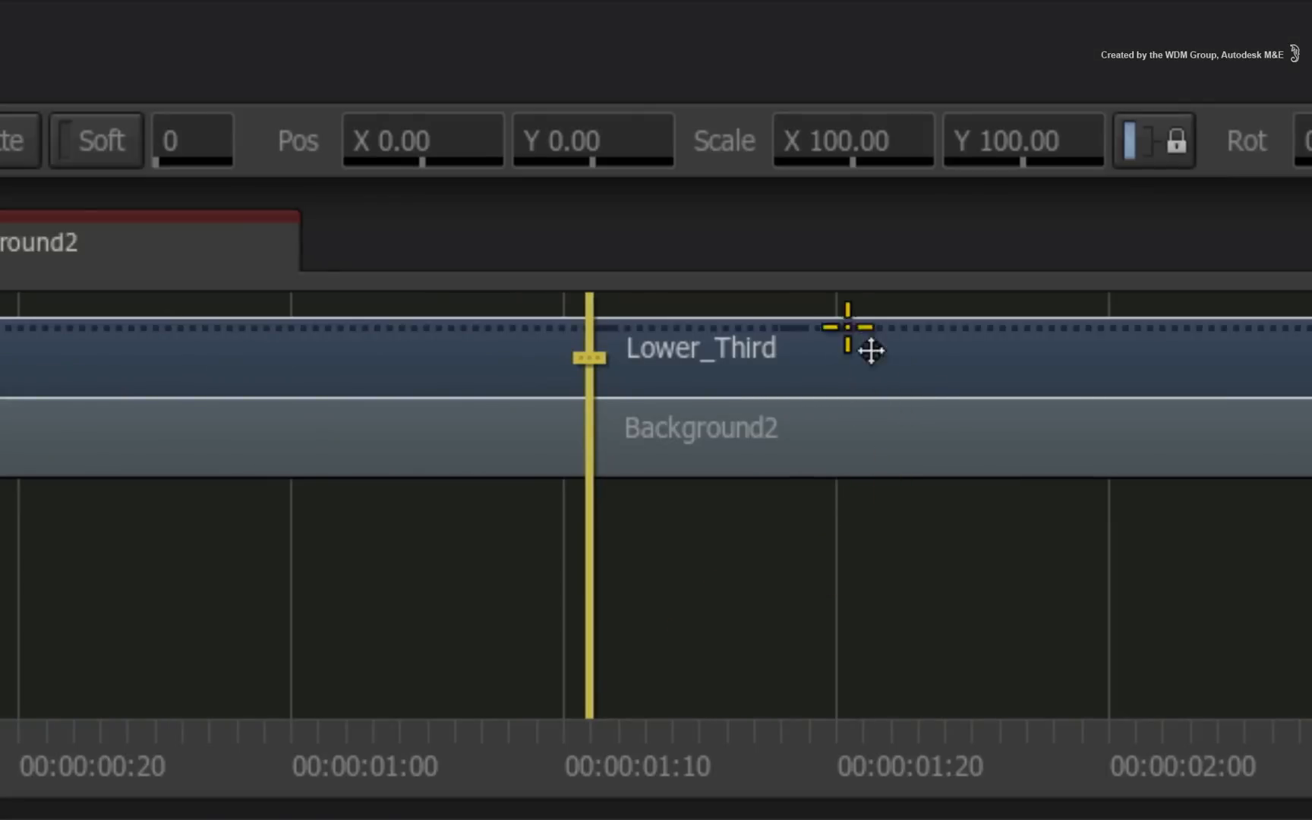
mouse_move(815, 617)
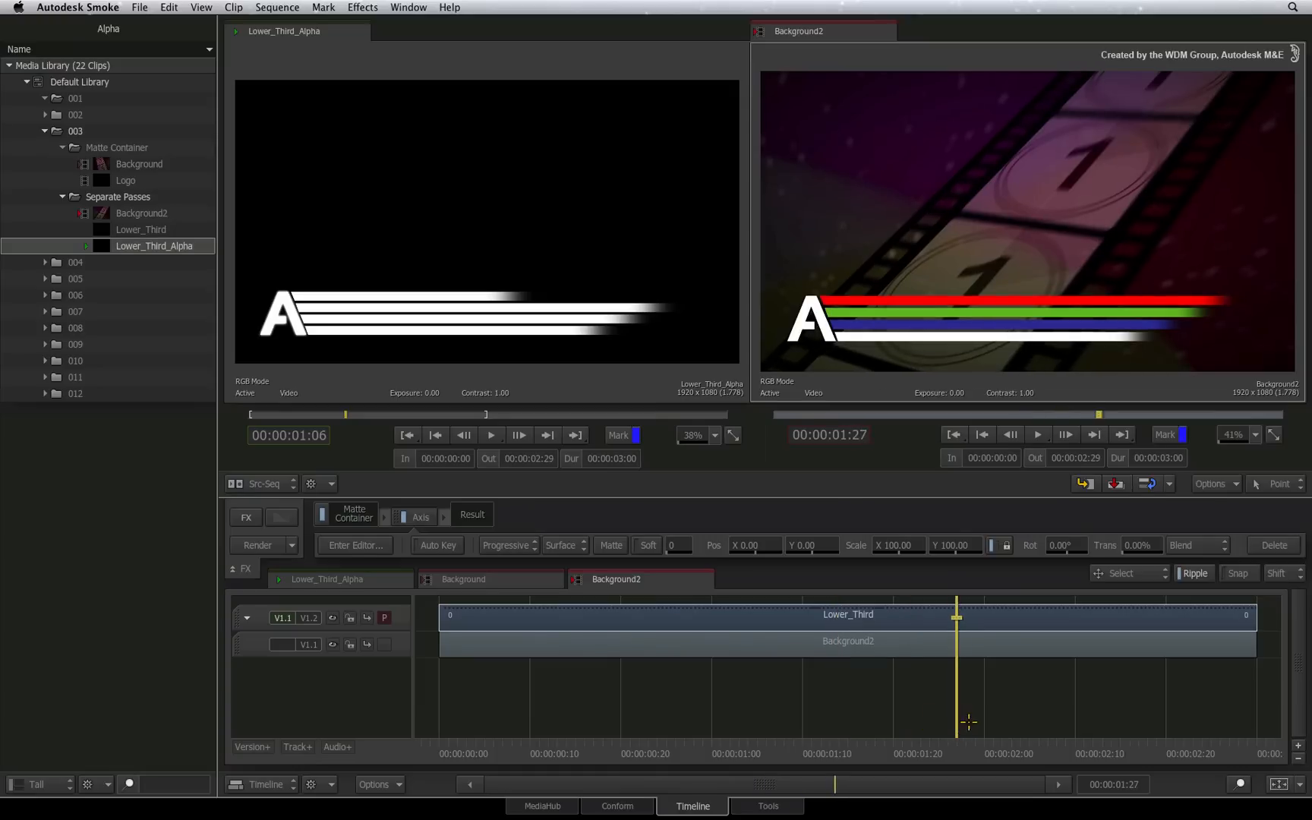
mouse_move(1055, 366)
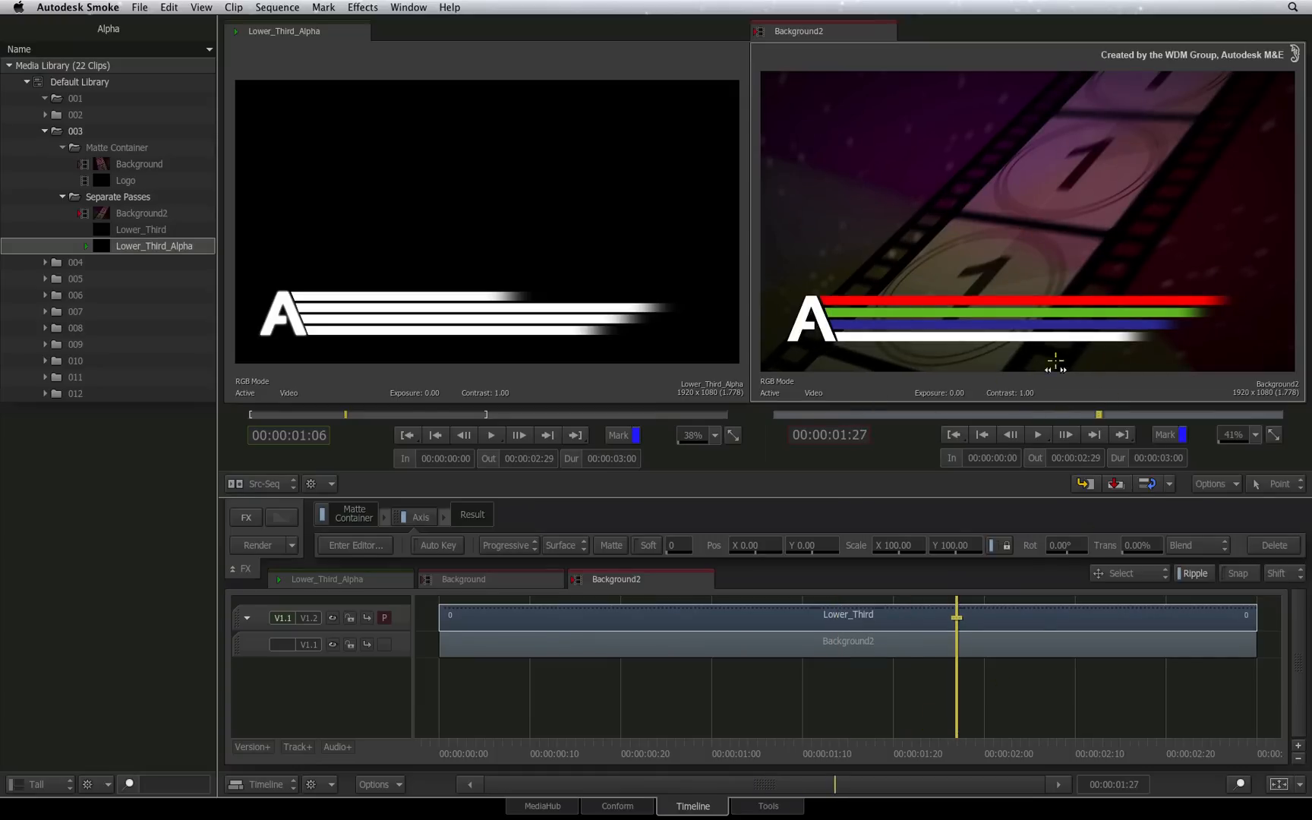
mouse_move(838, 711)
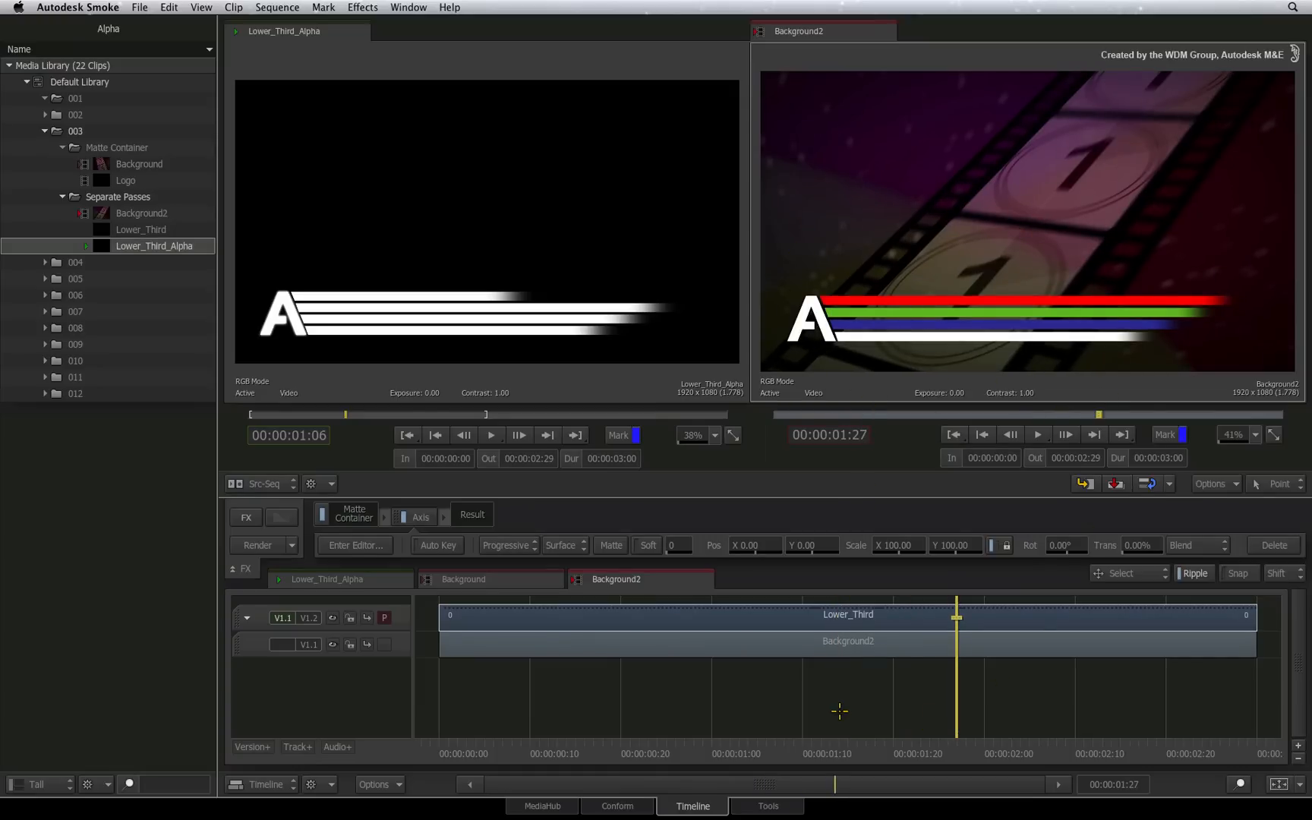
mouse_move(850, 695)
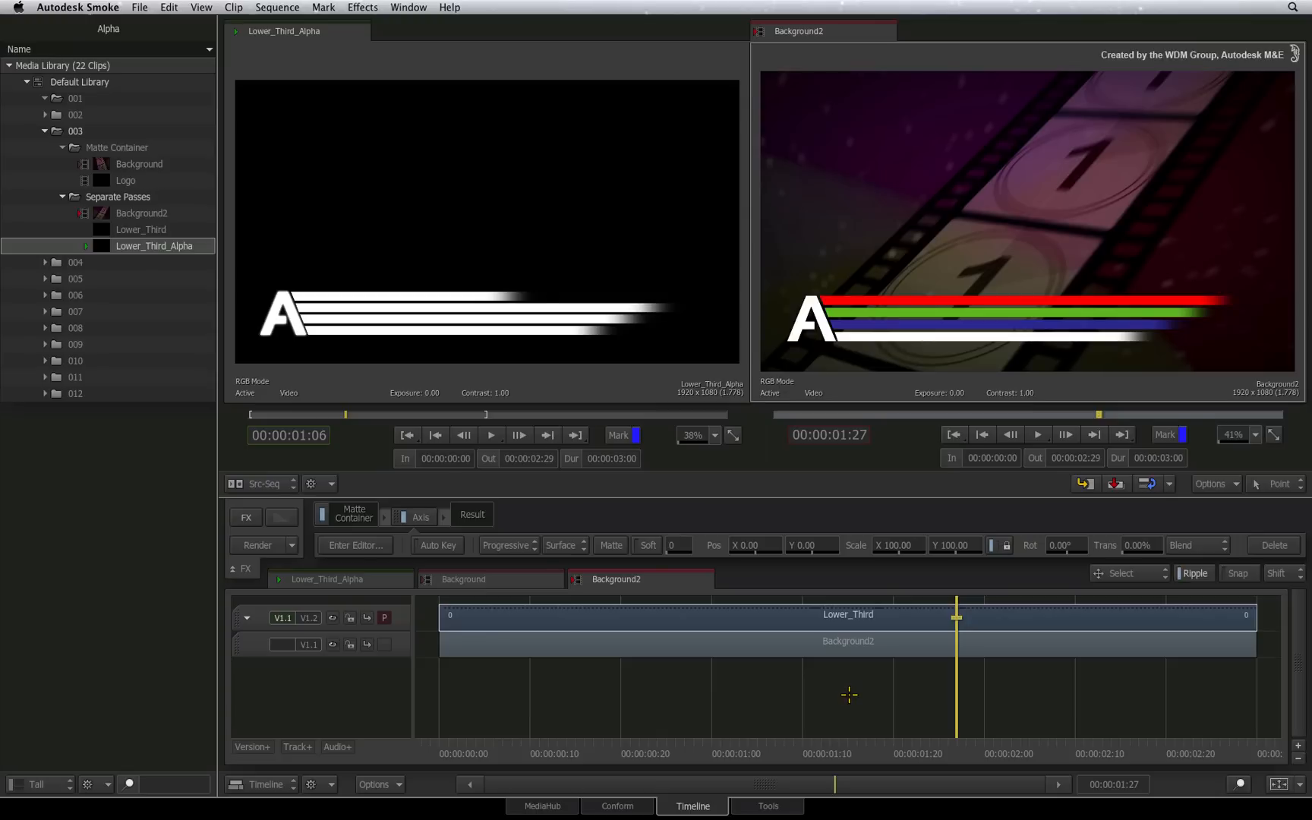
mouse_move(847, 699)
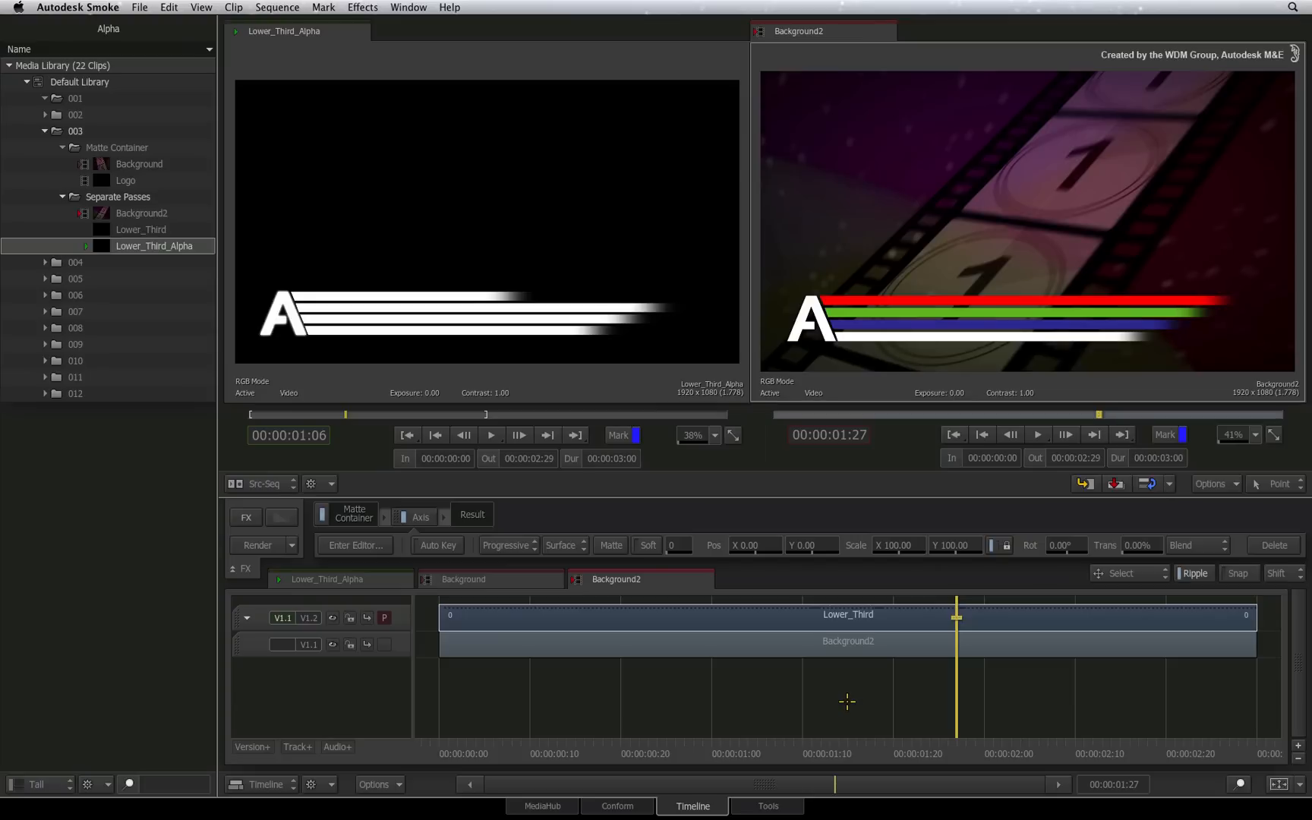
mouse_move(840, 705)
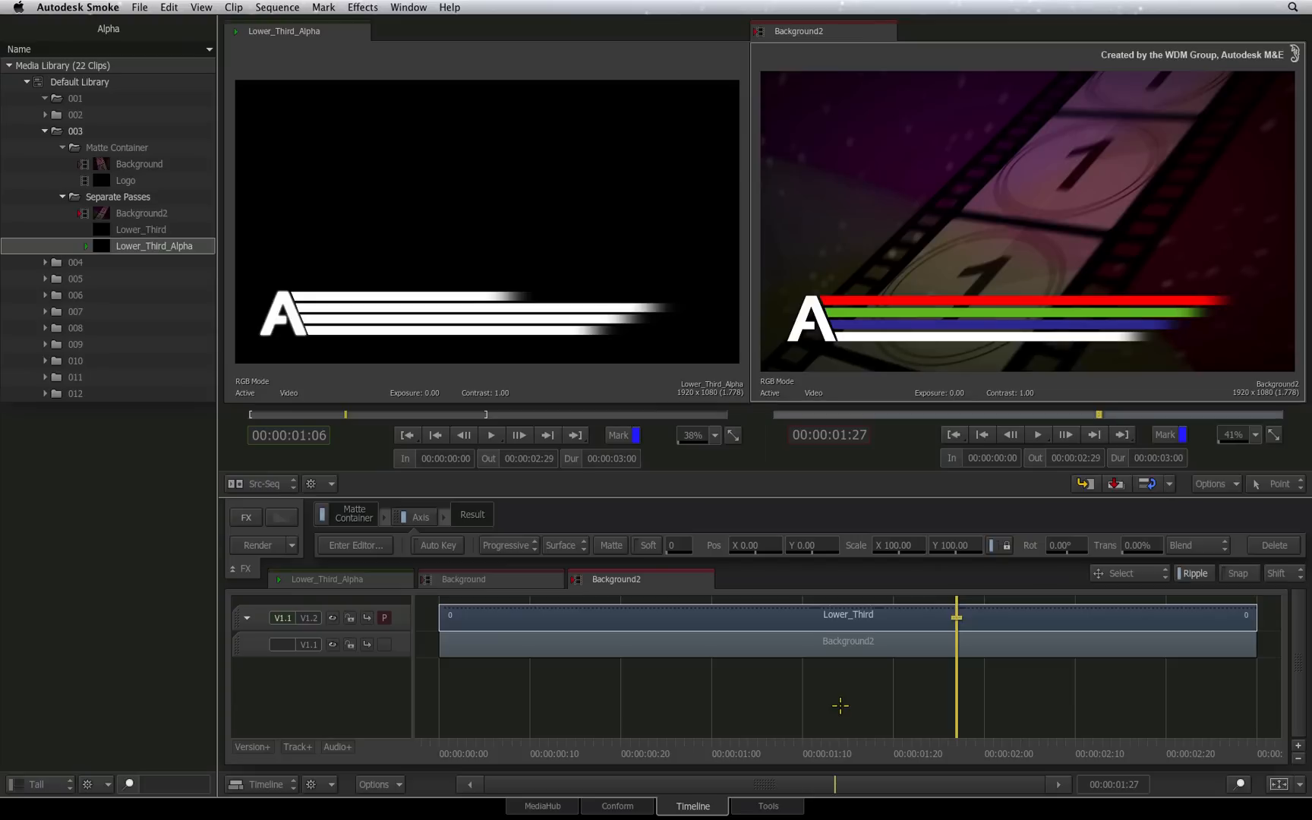